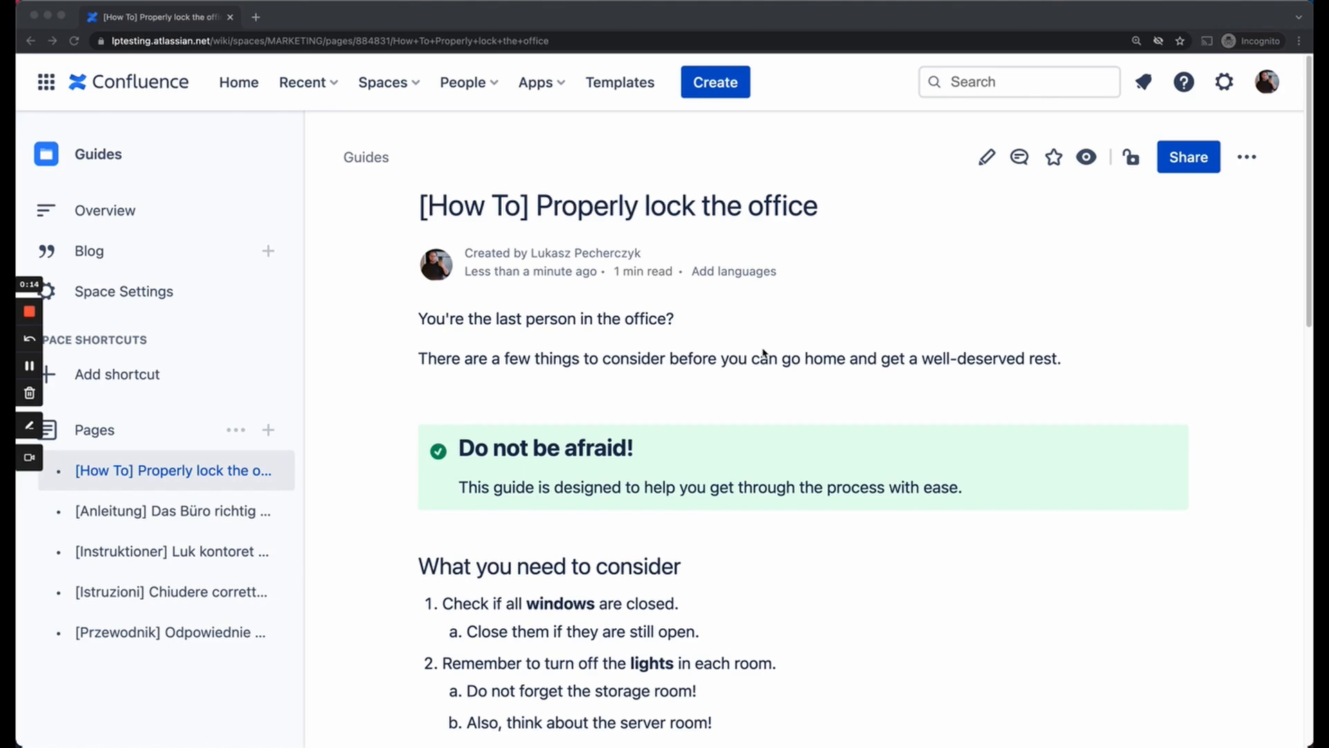
mouse_move(880, 272)
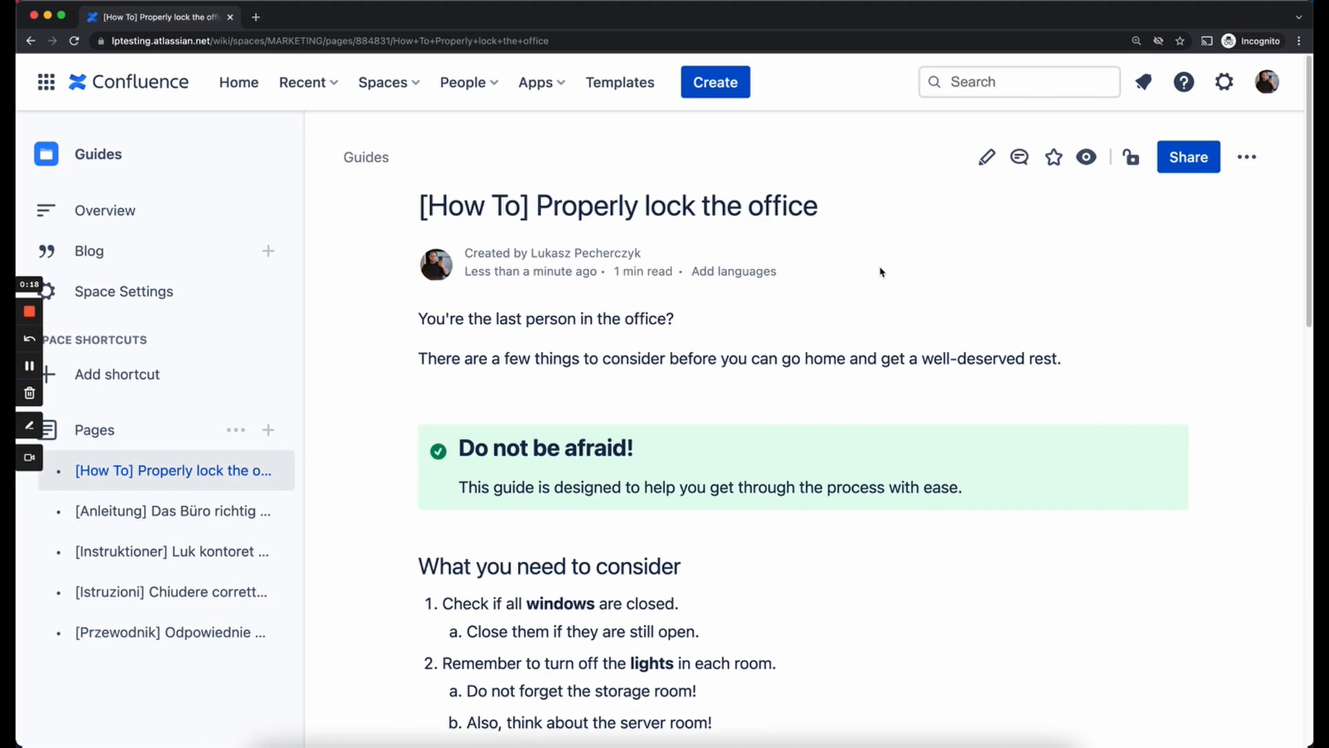
mouse_move(878, 250)
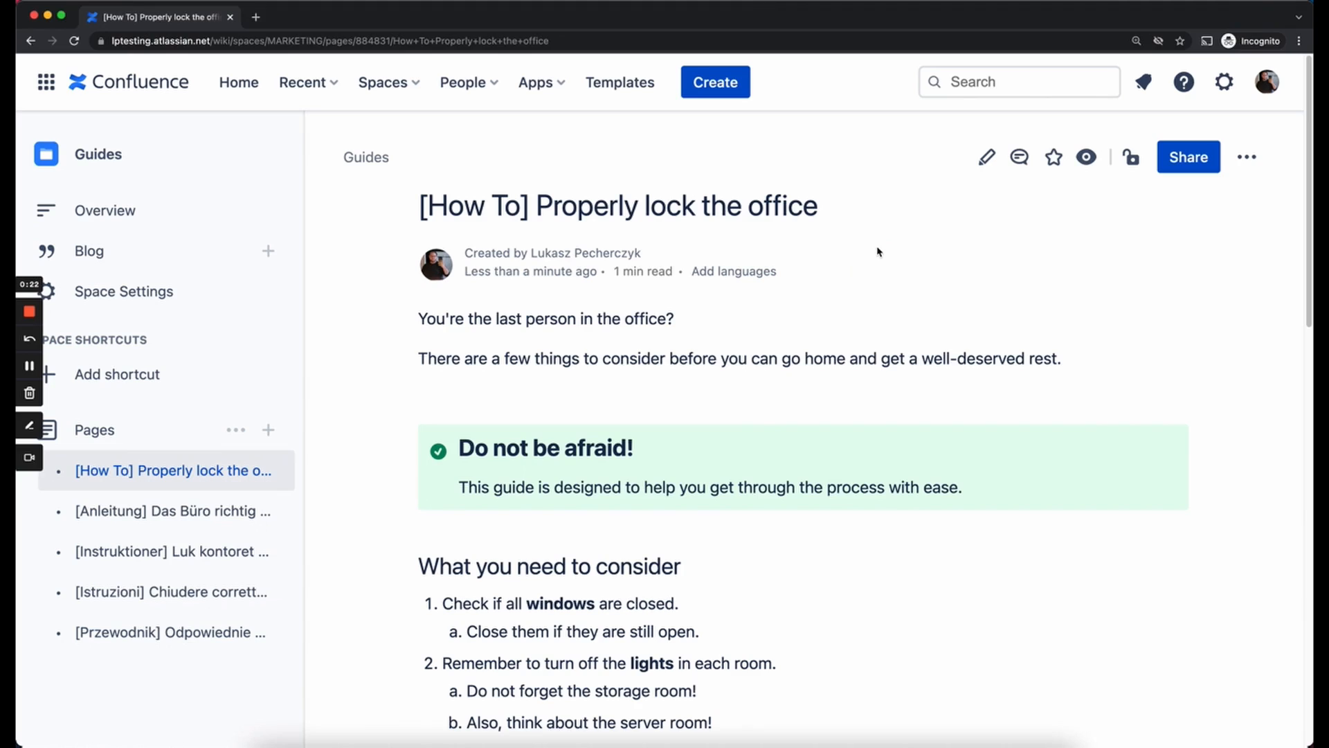
mouse_move(572, 365)
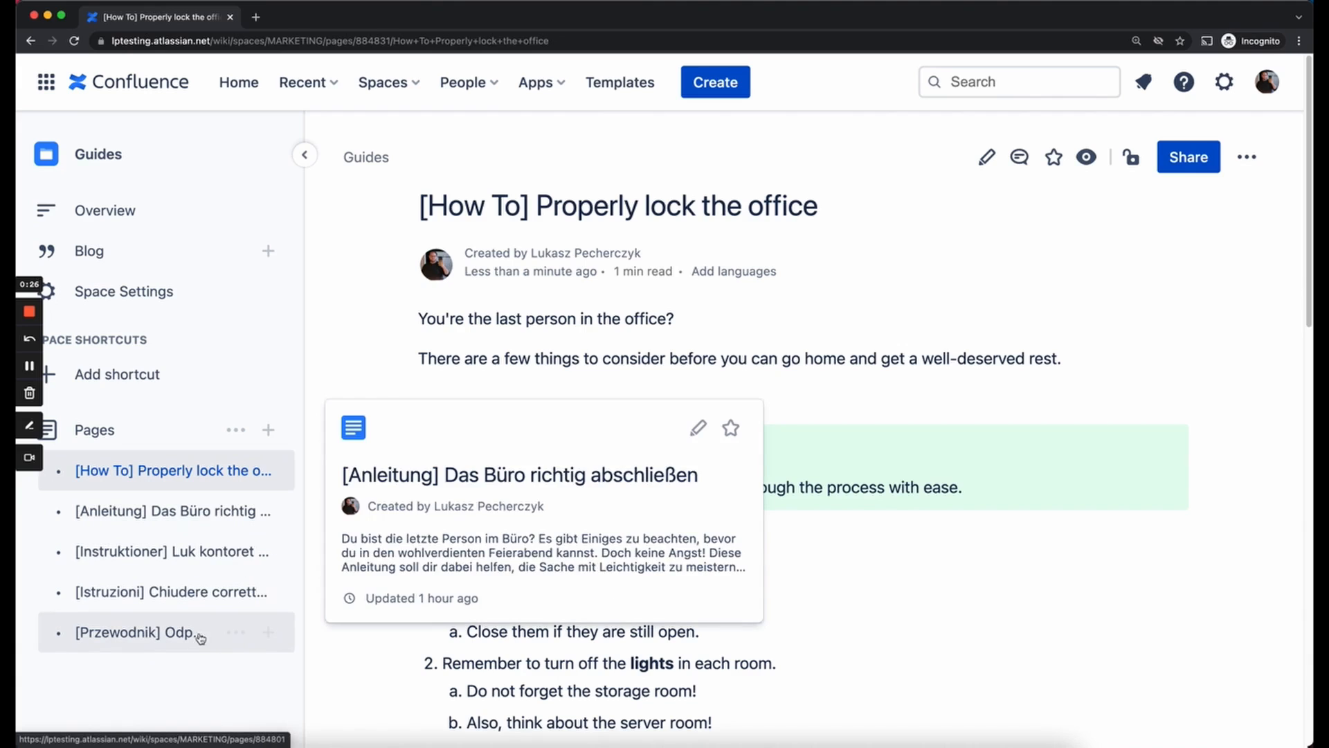
mouse_move(203, 685)
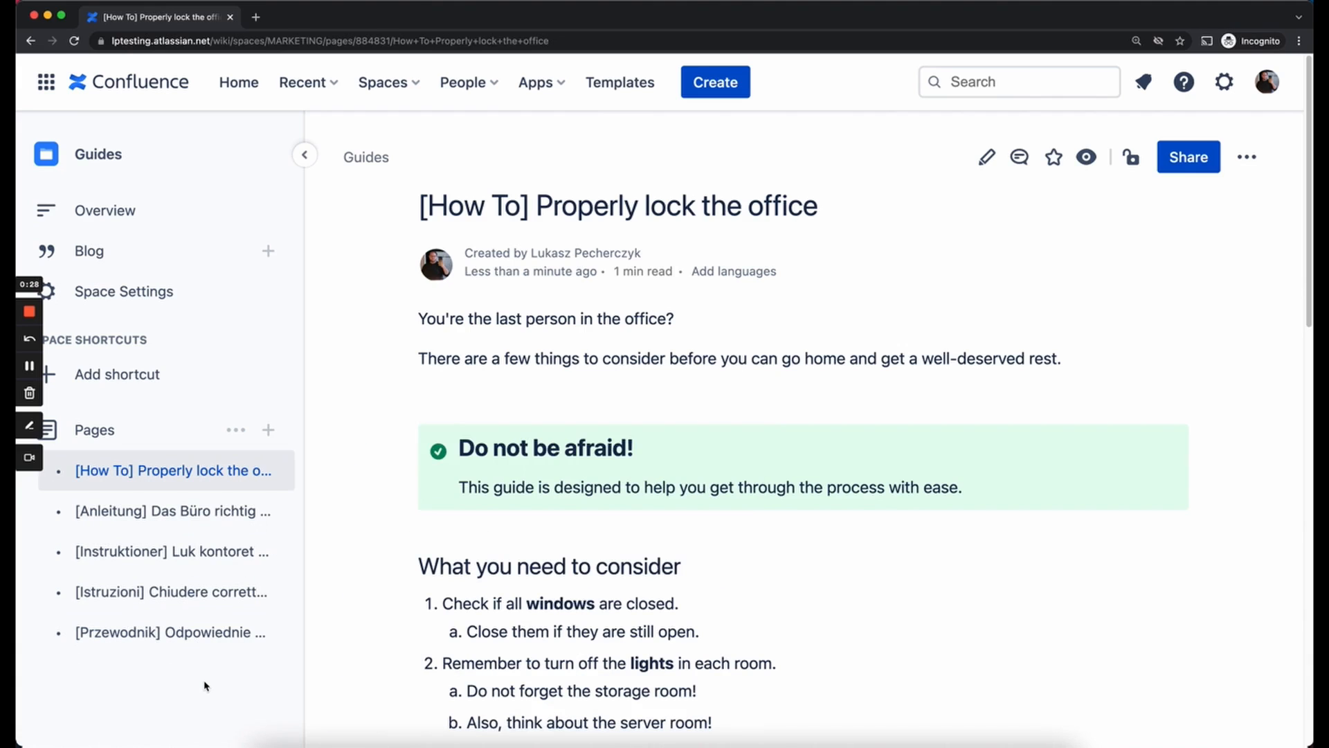
mouse_move(357, 287)
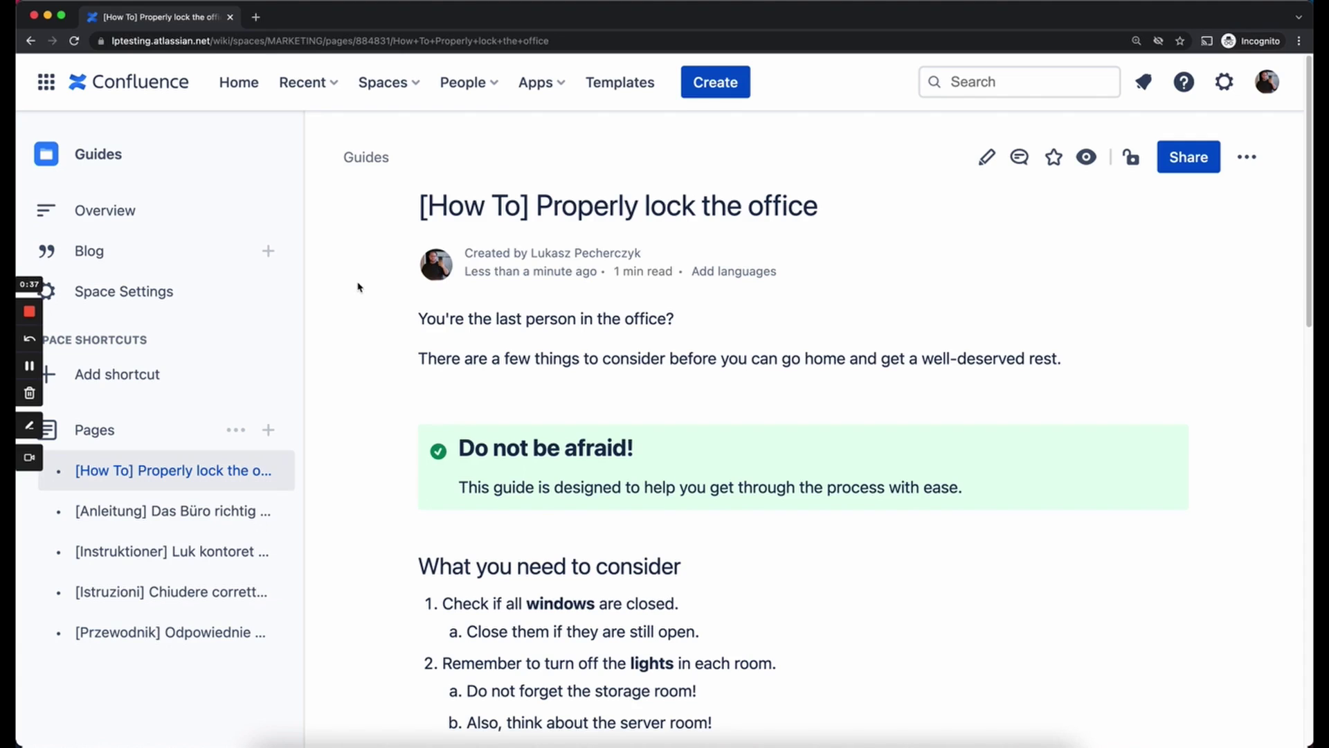
mouse_move(646, 106)
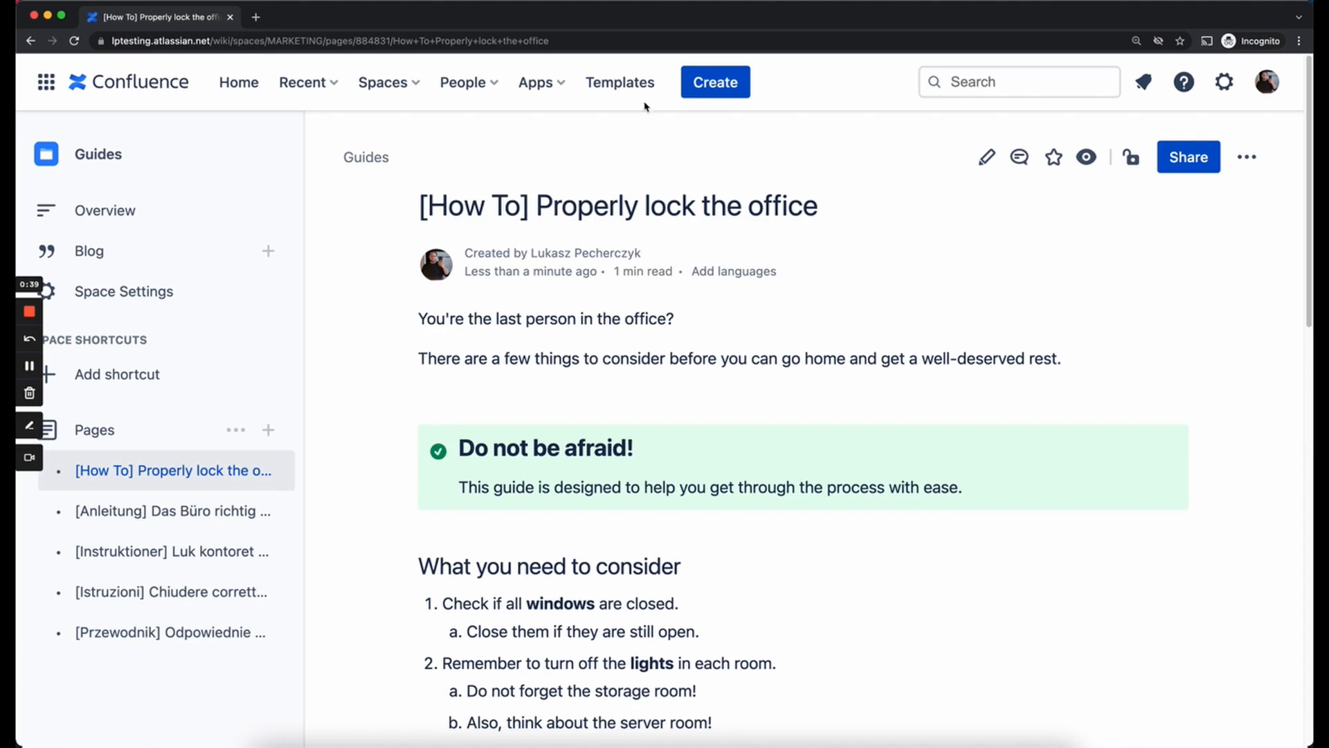
mouse_move(840, 280)
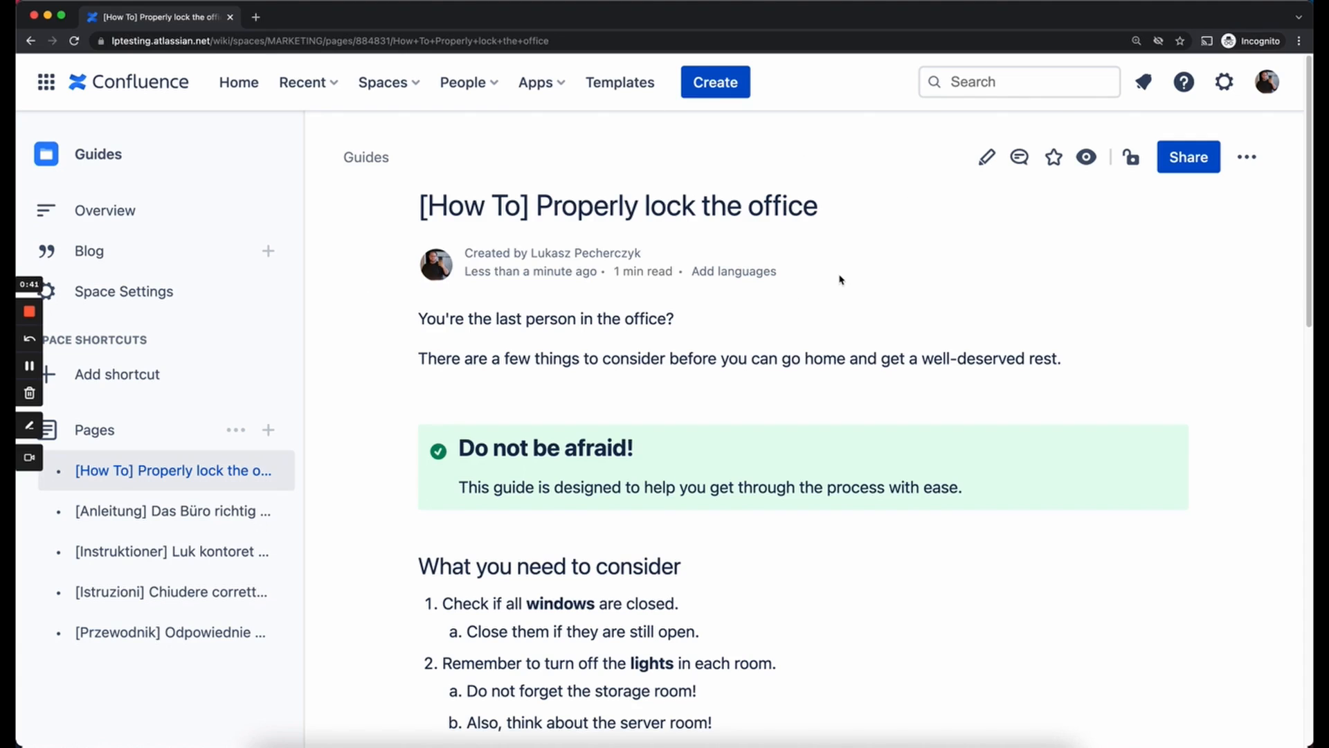
mouse_move(734, 271)
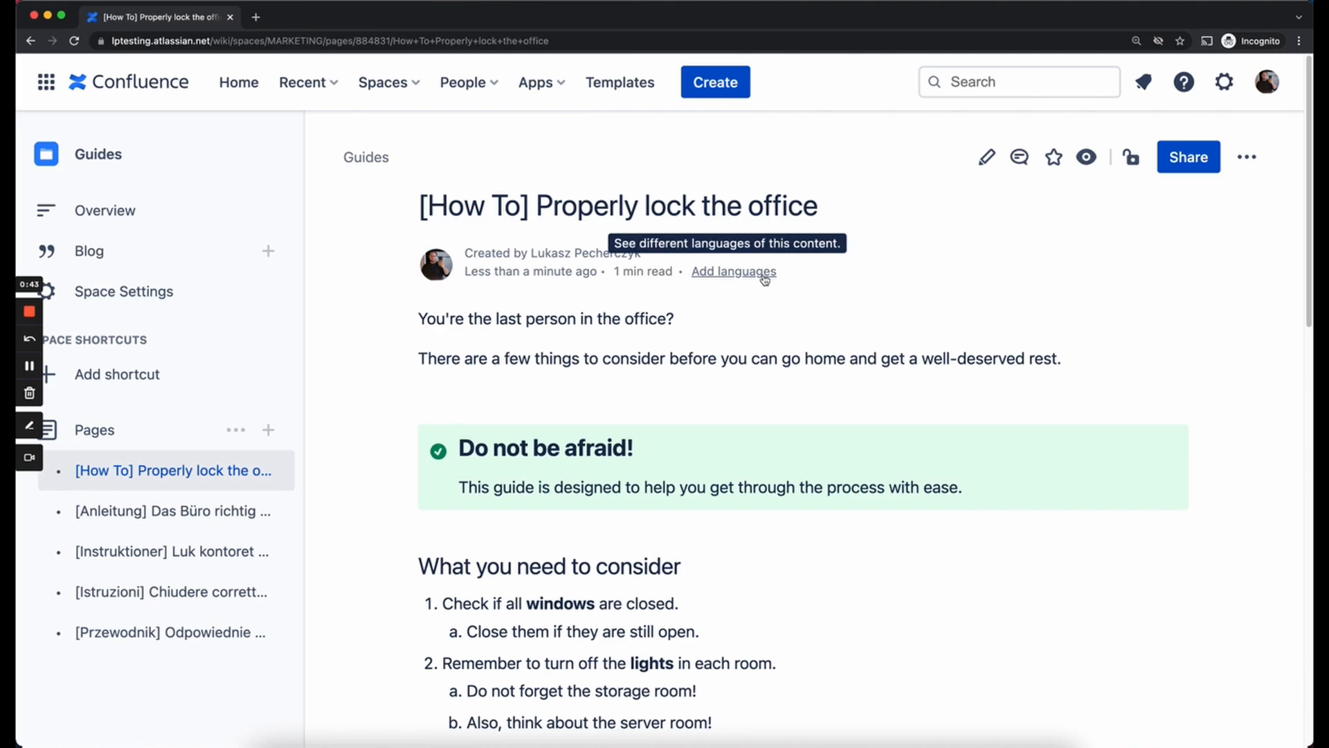
Step: Open Configure language links and mark the current office-locking guide page as English
left_click(733, 271)
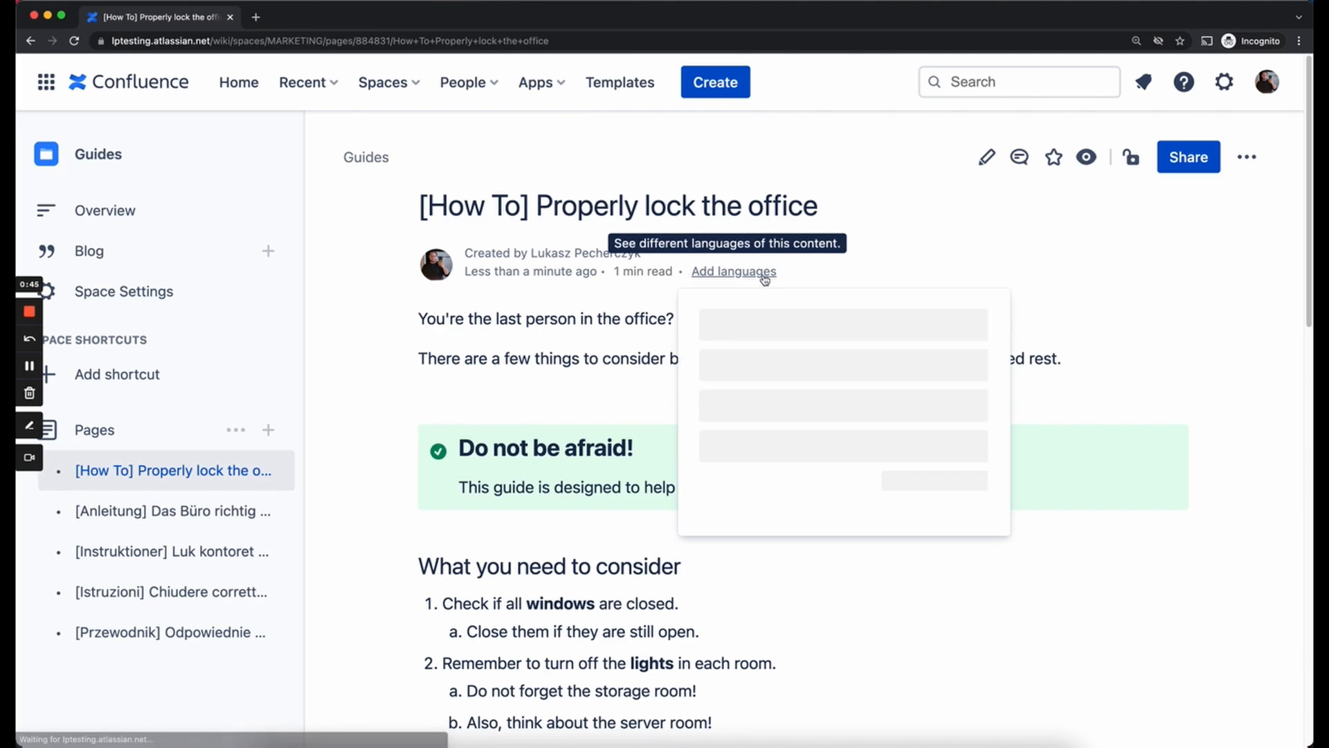
left_click(733, 272)
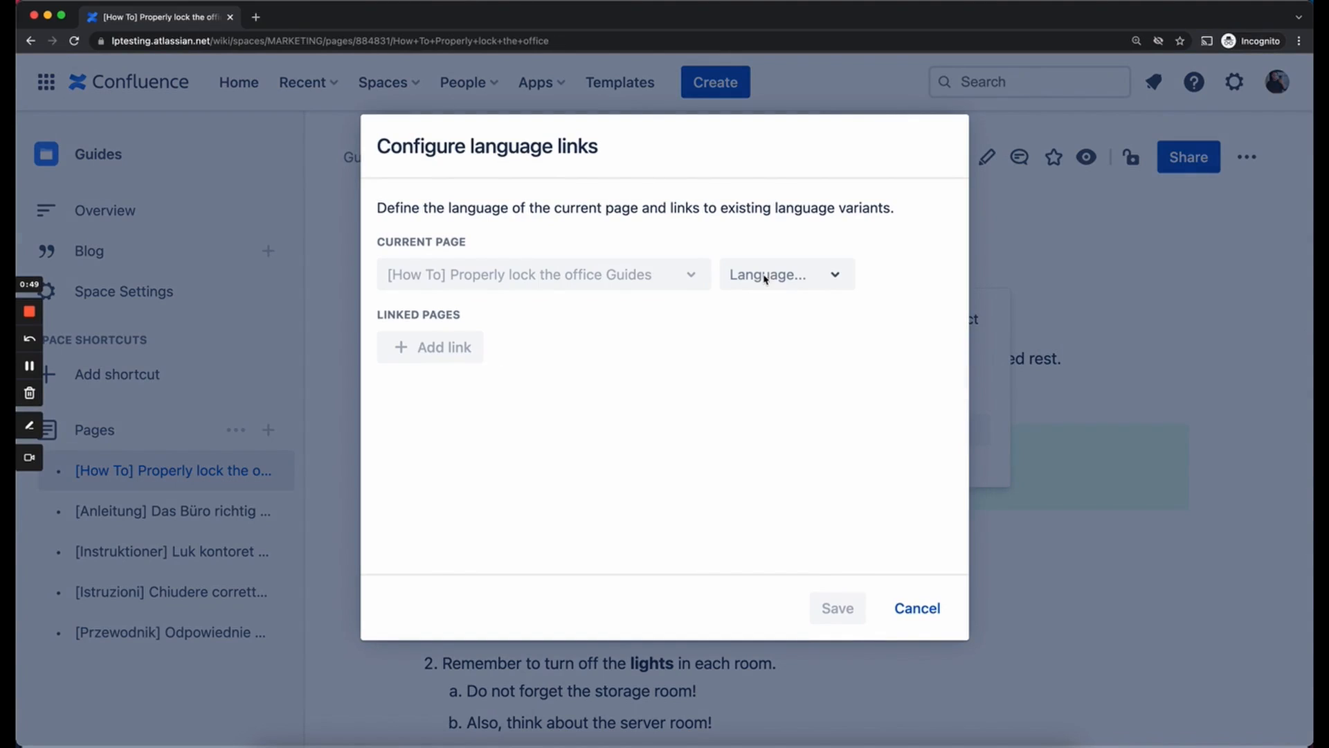
mouse_move(441, 296)
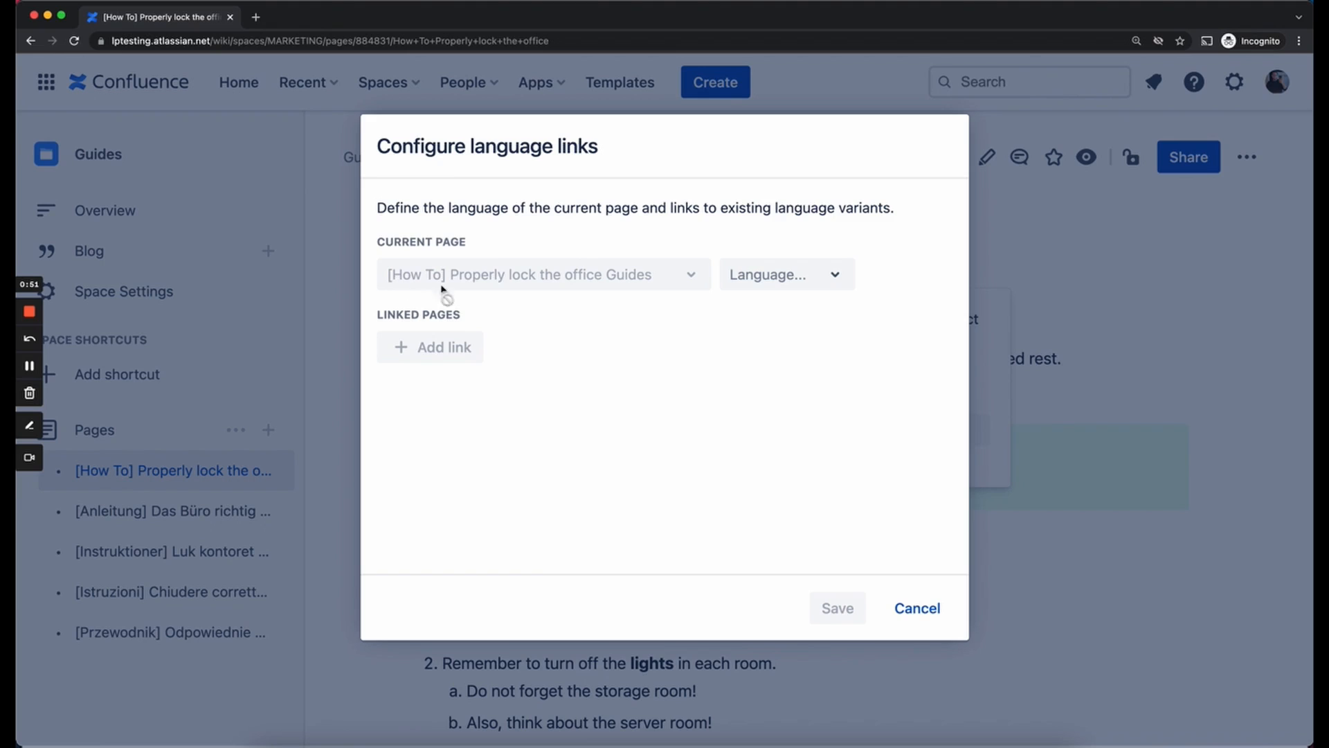
mouse_move(695, 287)
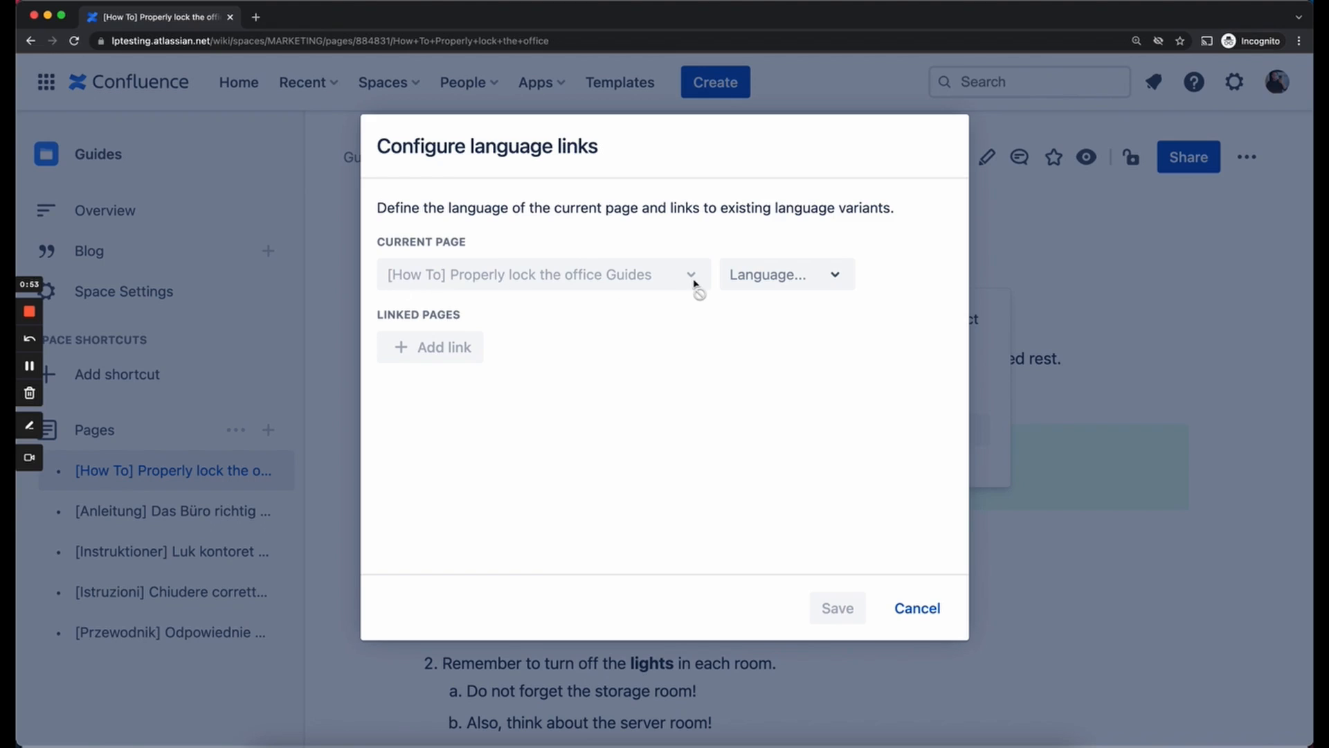
mouse_move(786, 275)
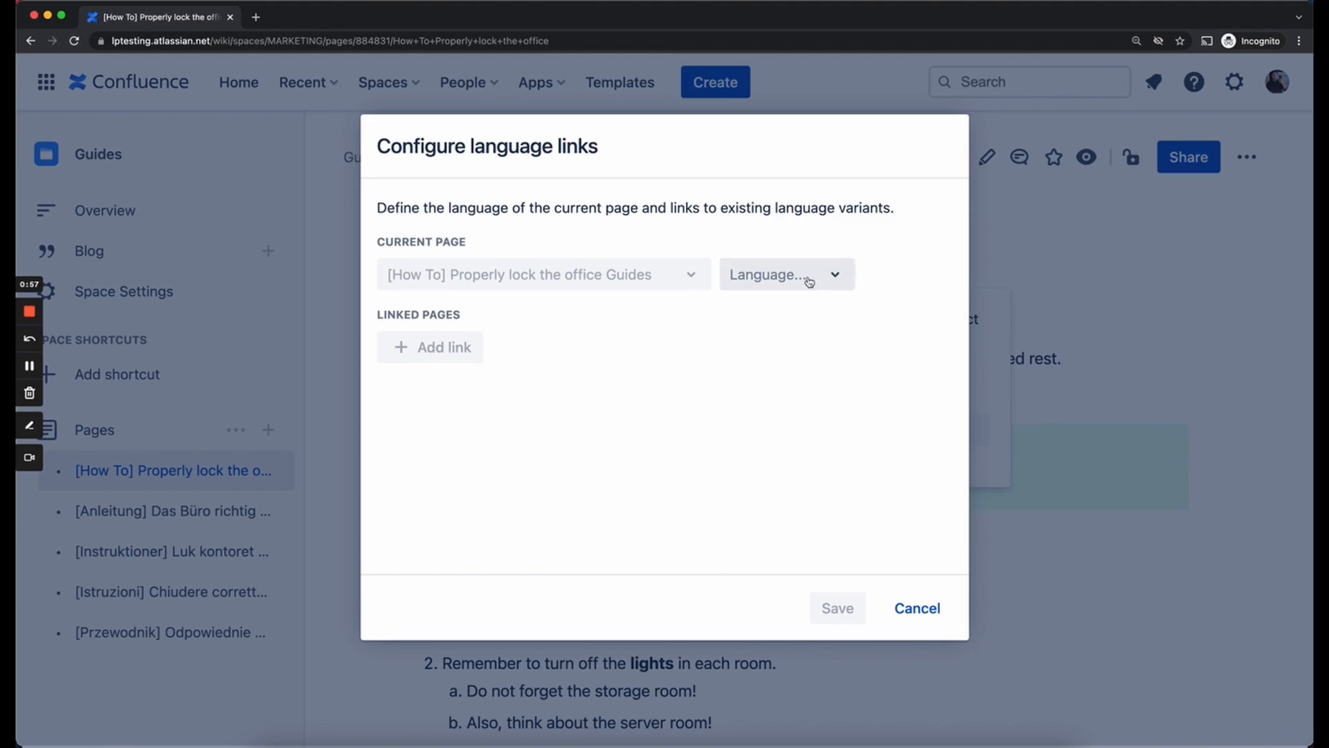
left_click(785, 274)
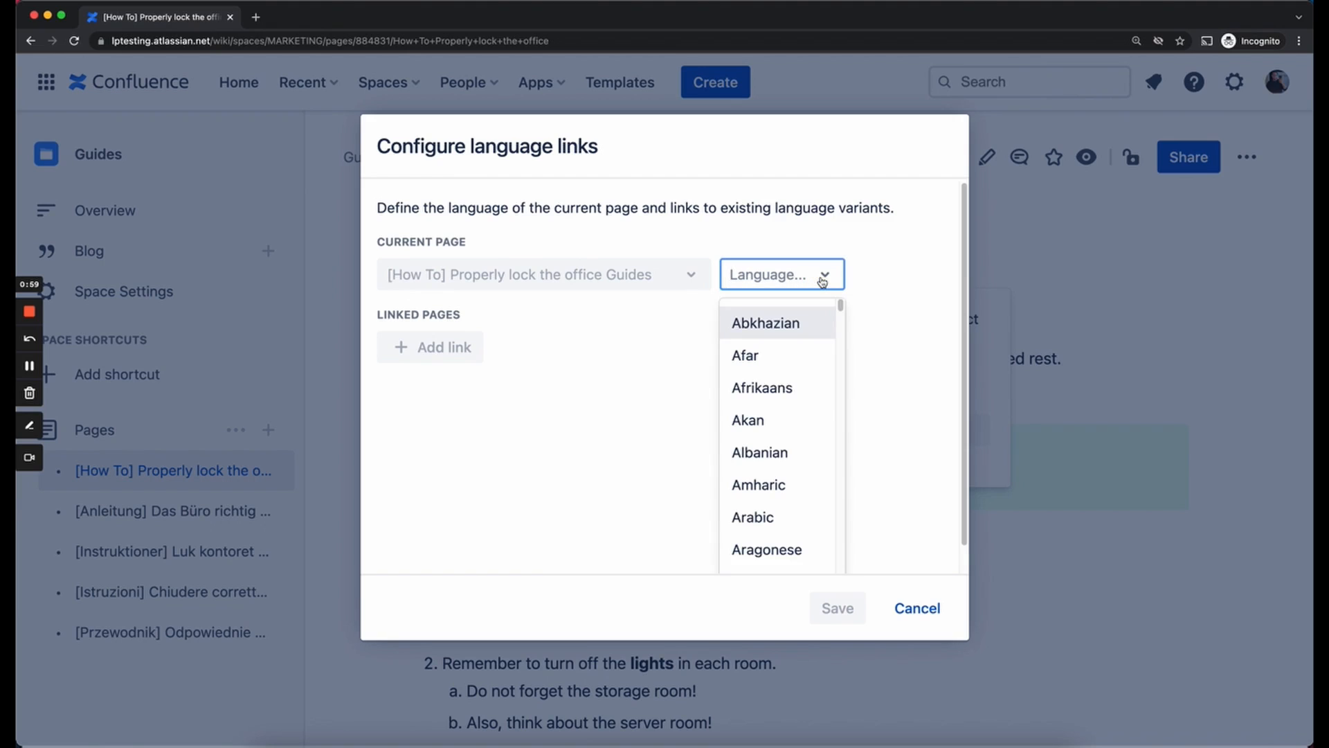
scroll("down", 3)
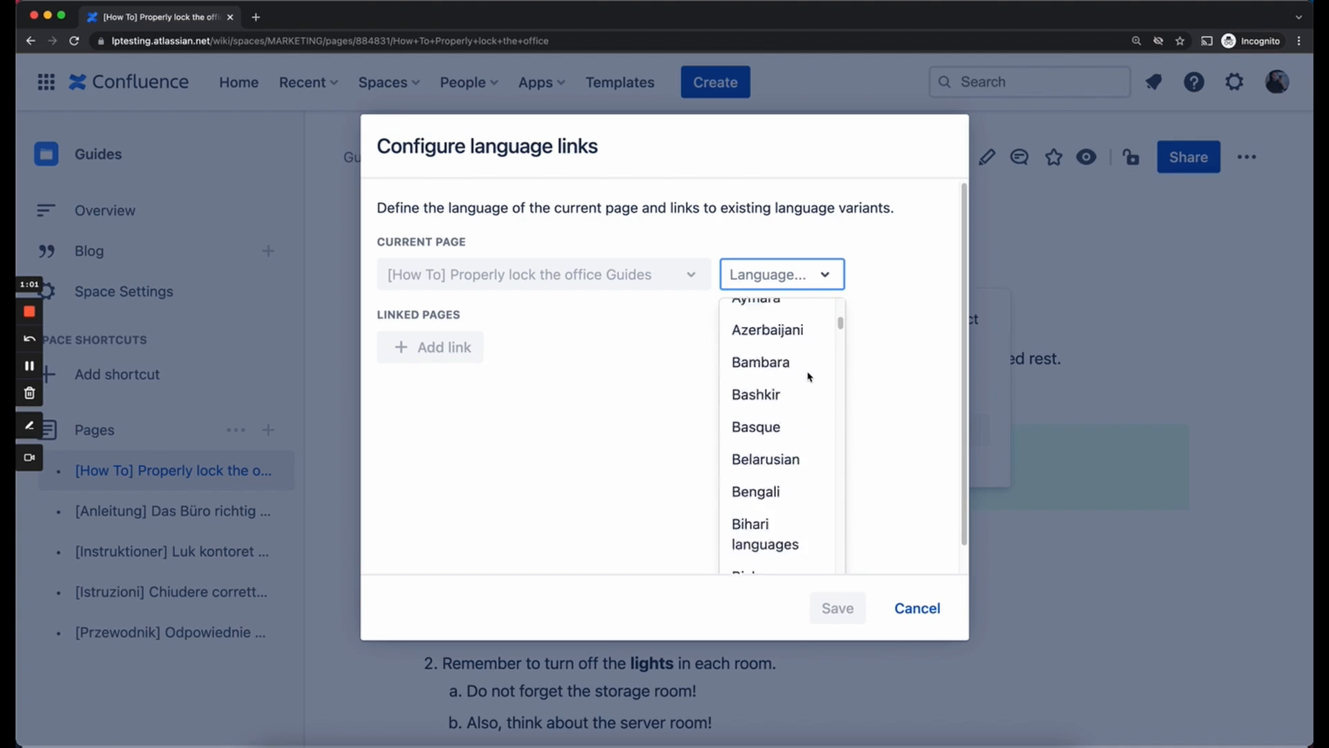
scroll("down", 3)
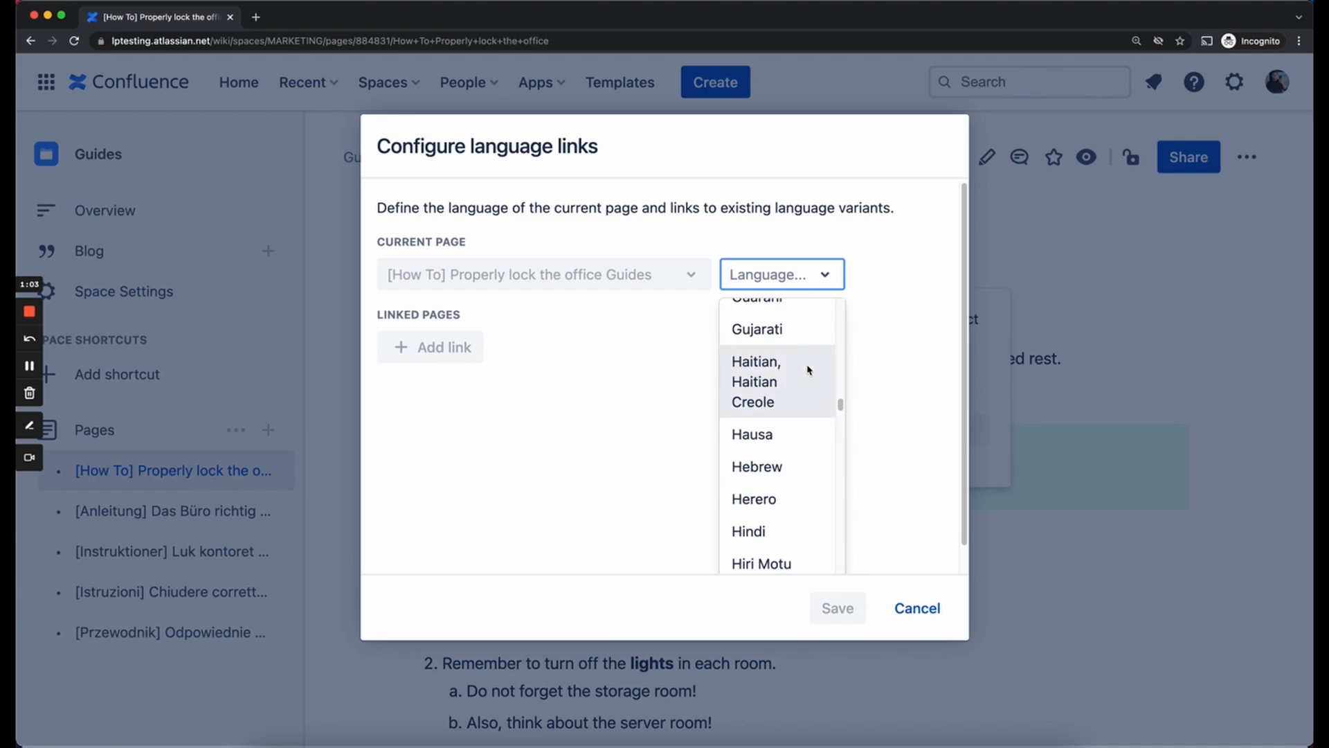
type("E")
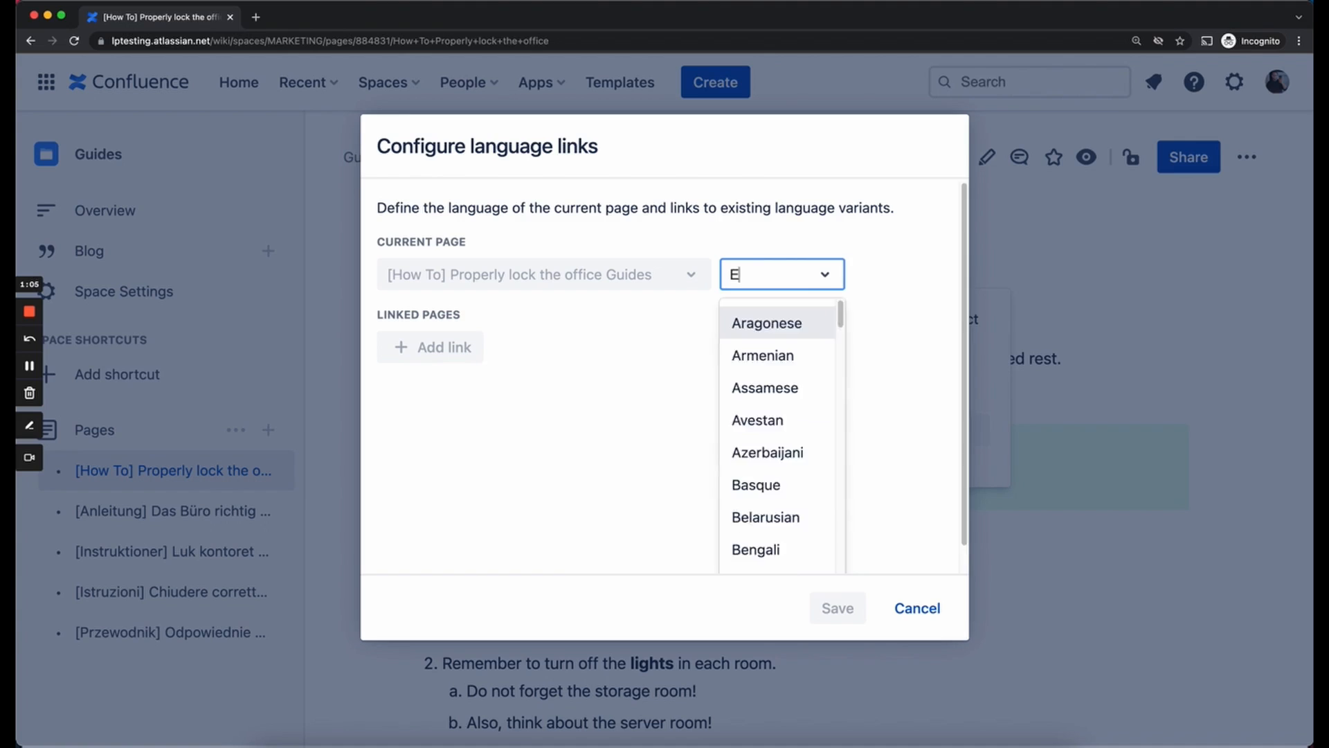
type("nglish")
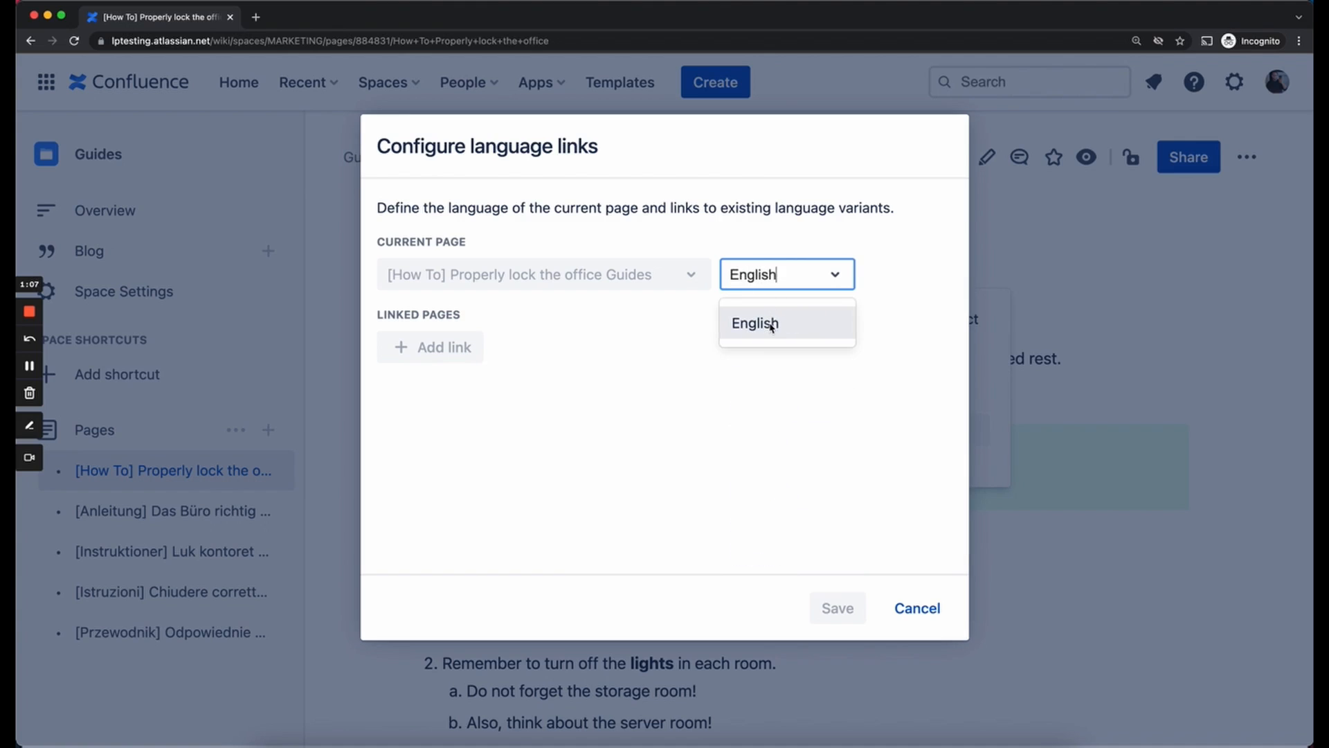
left_click(753, 324)
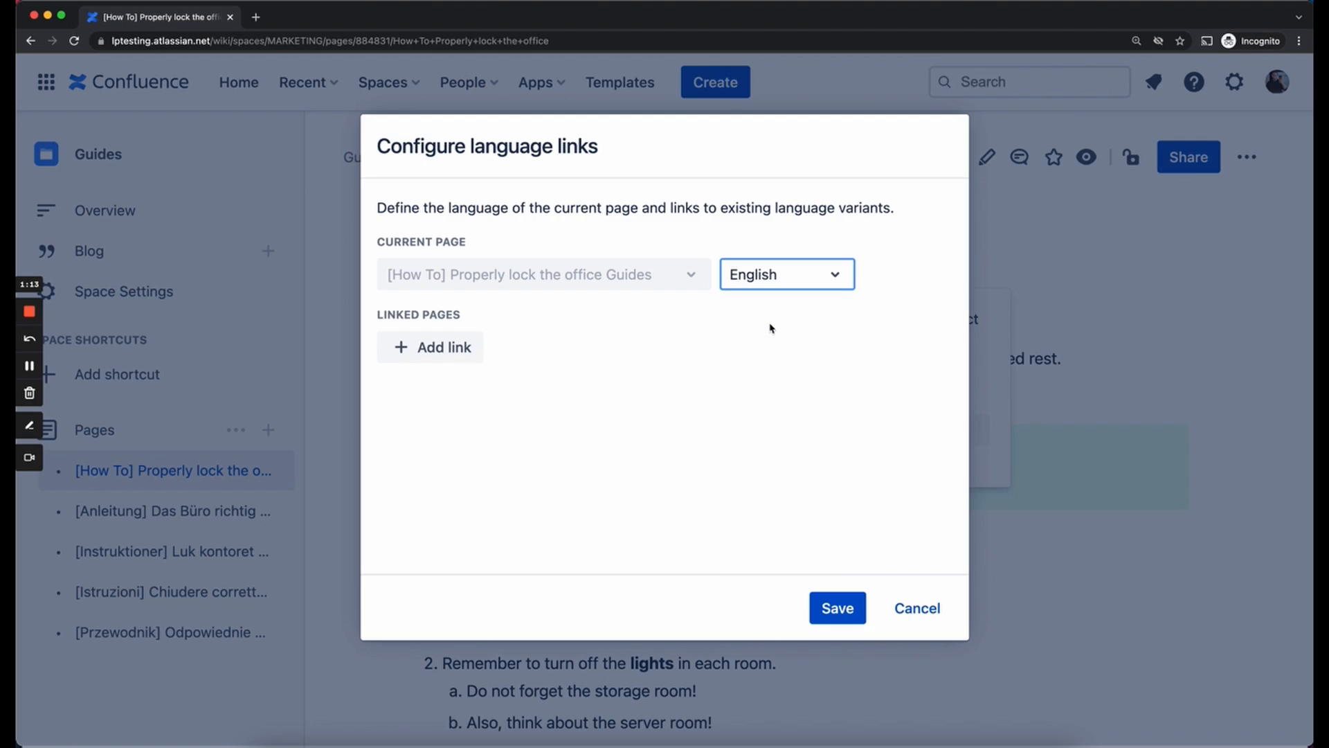
mouse_move(650, 325)
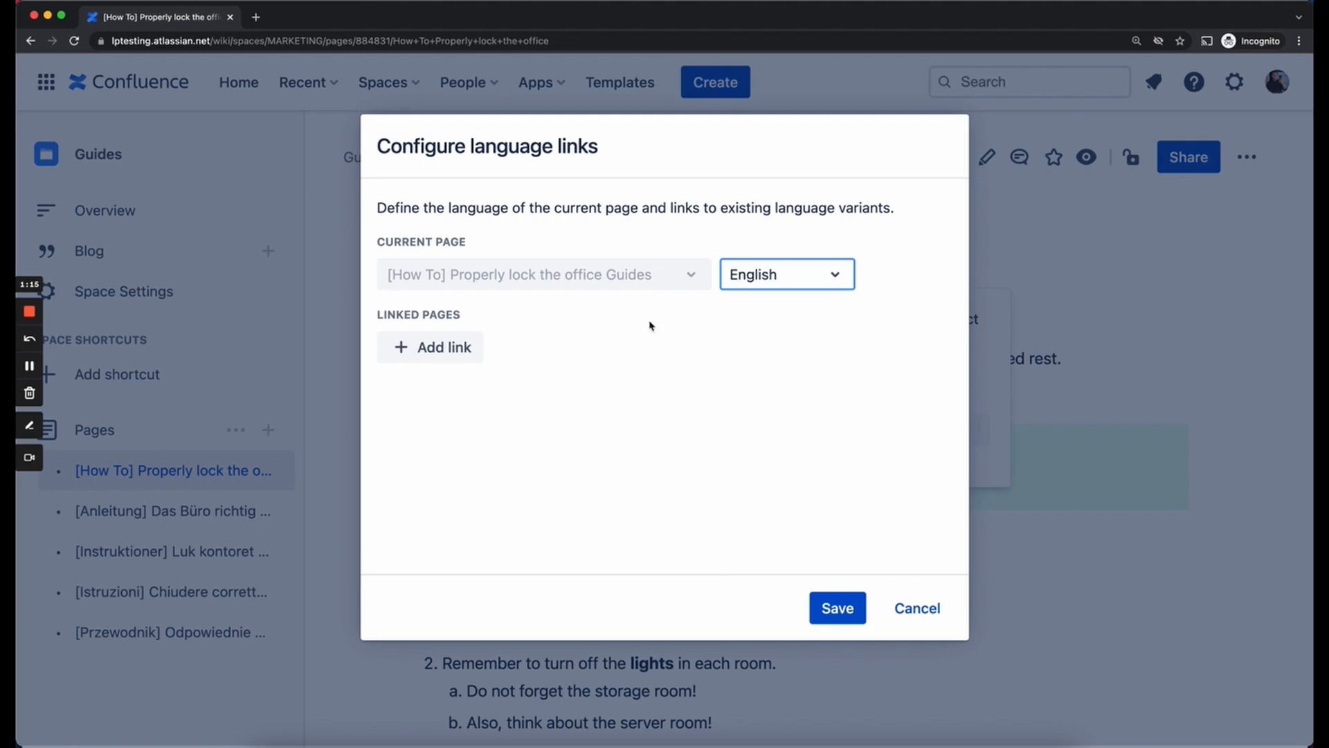
Step: Add a link to '[Anleitung] Das Büro richtig abschließen' and set its language to German
left_click(430, 347)
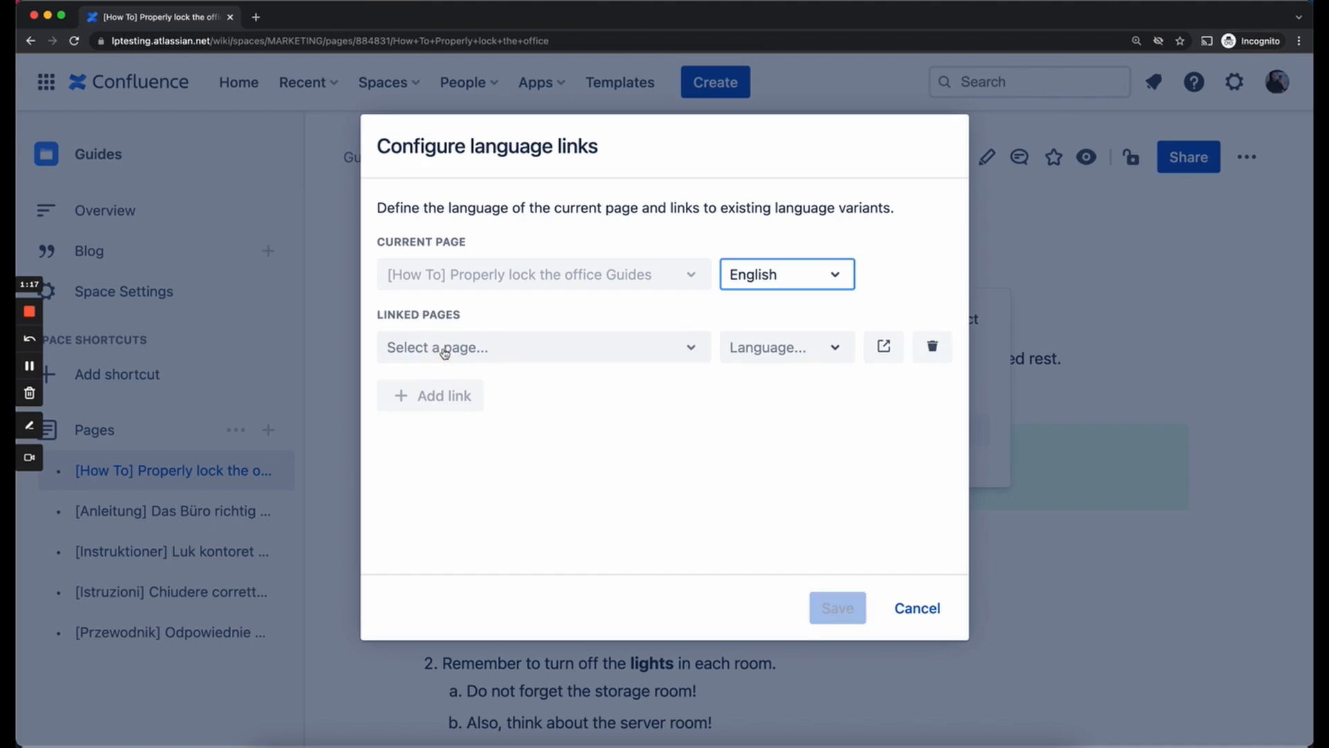
left_click(543, 347)
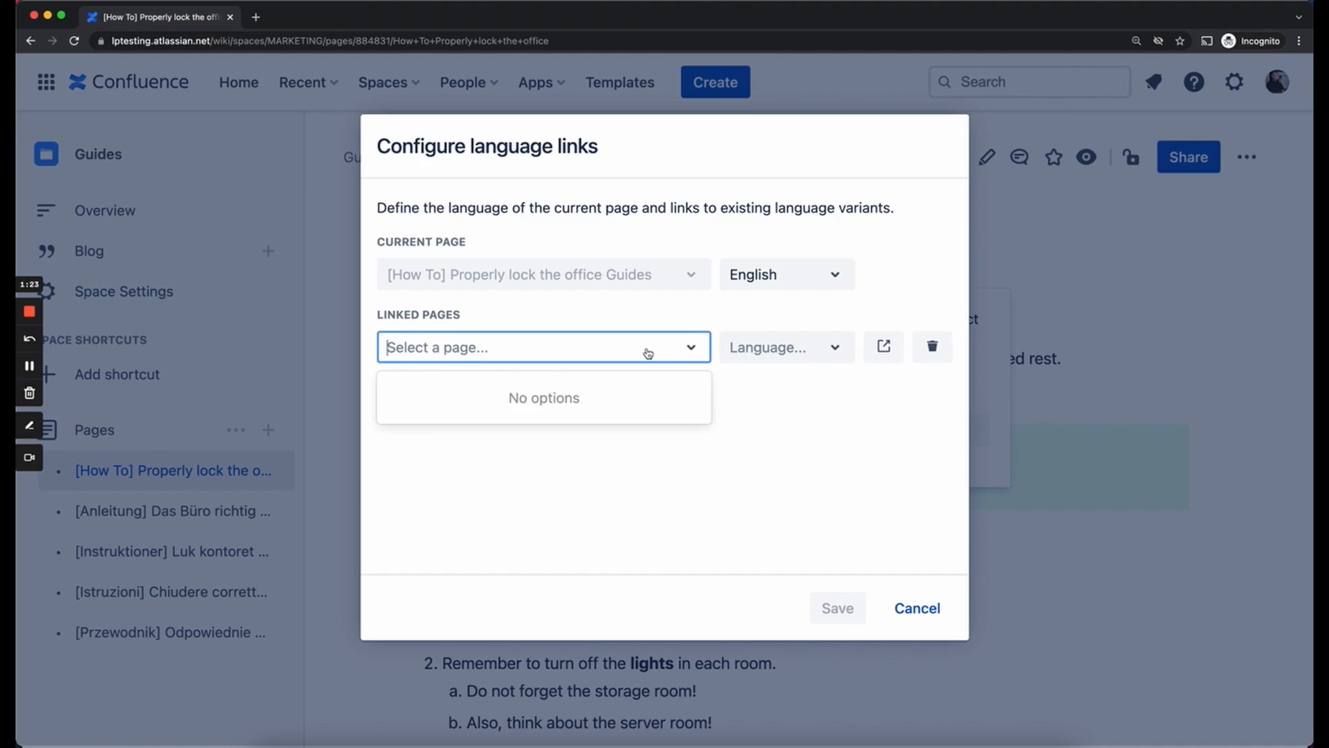
type("anleit")
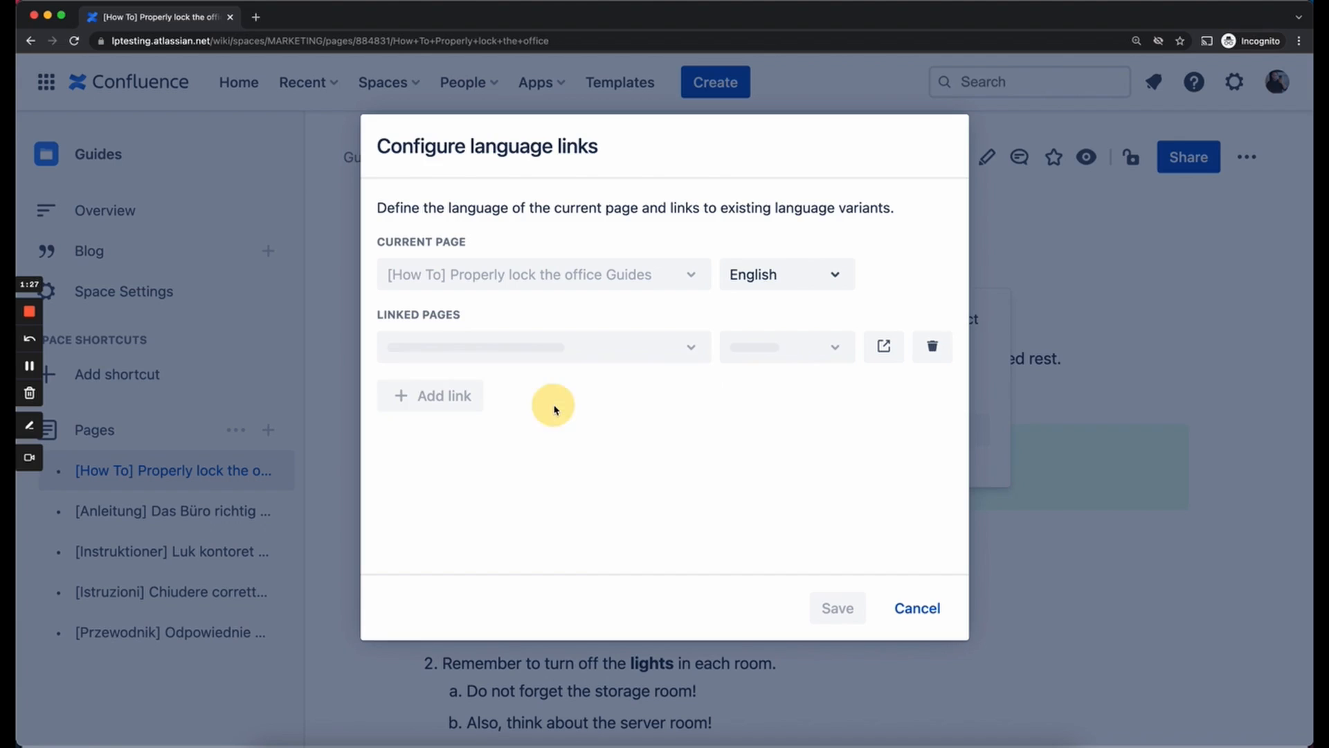
left_click(543, 346)
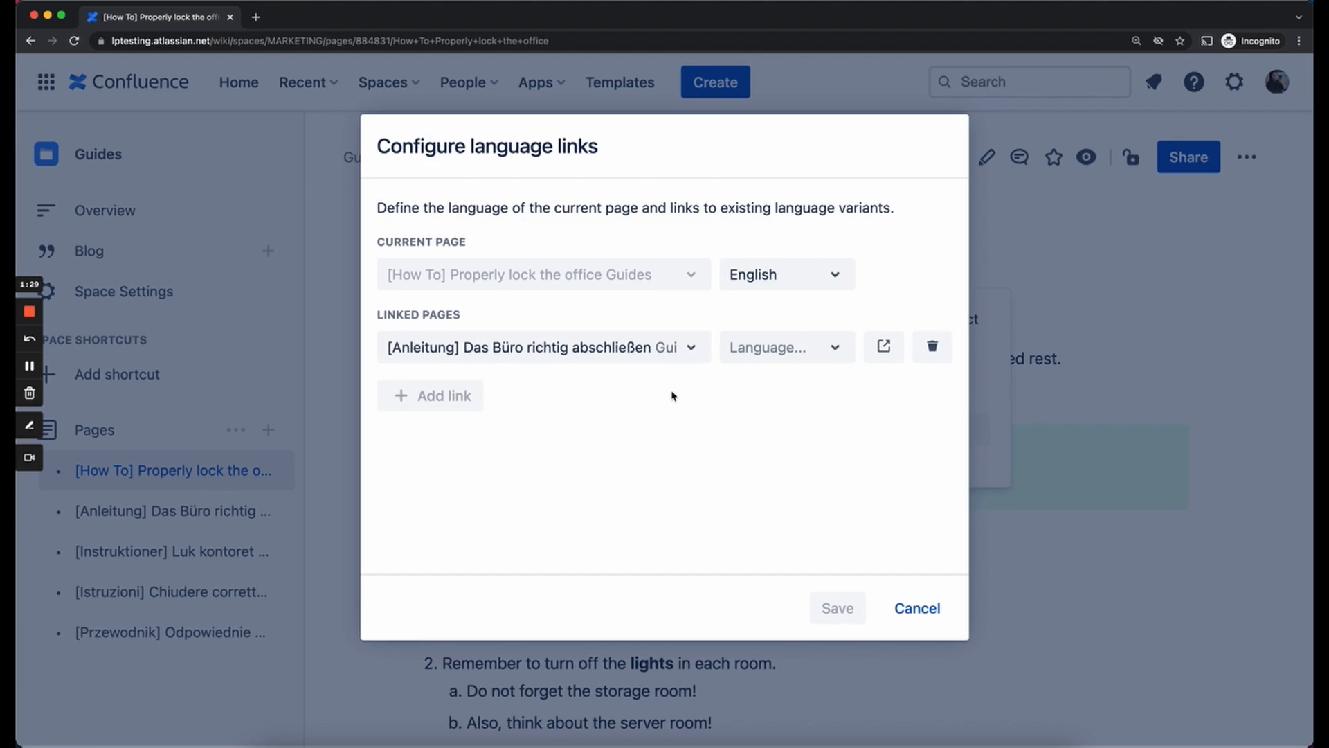
mouse_move(785, 348)
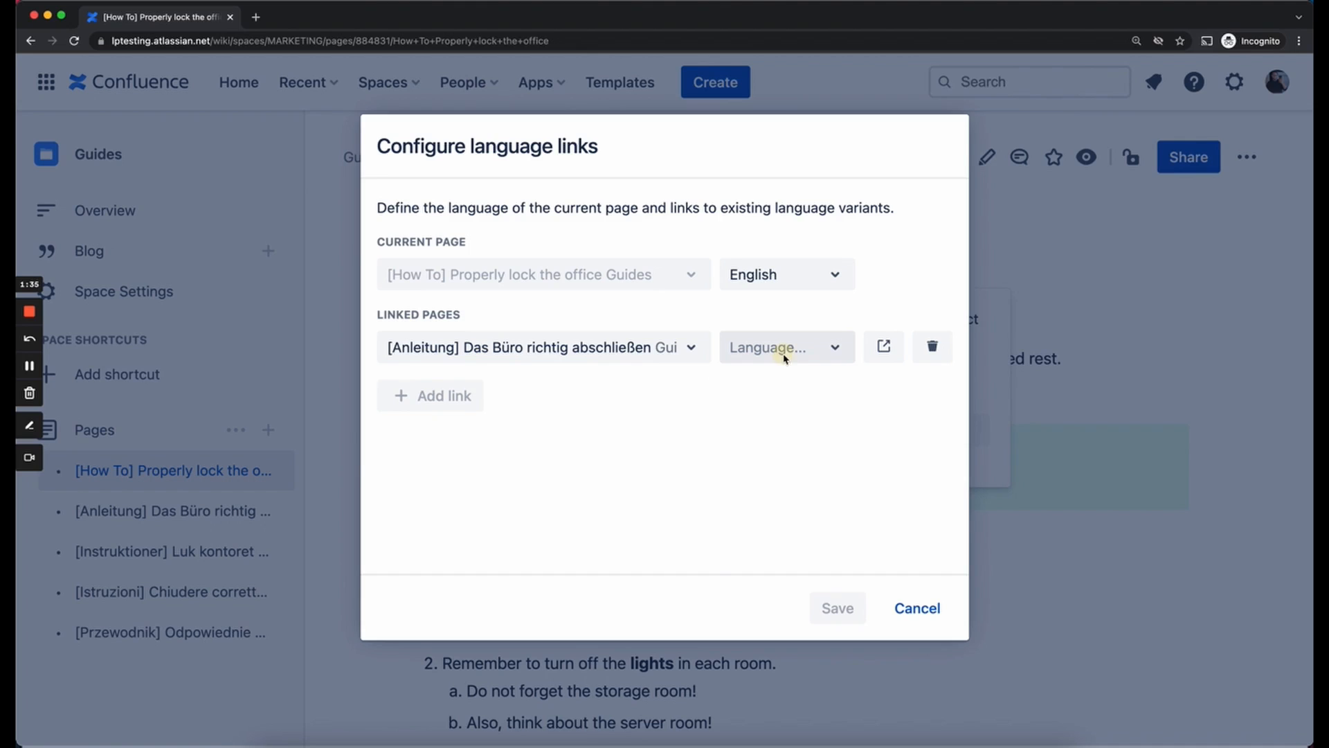
left_click(781, 347)
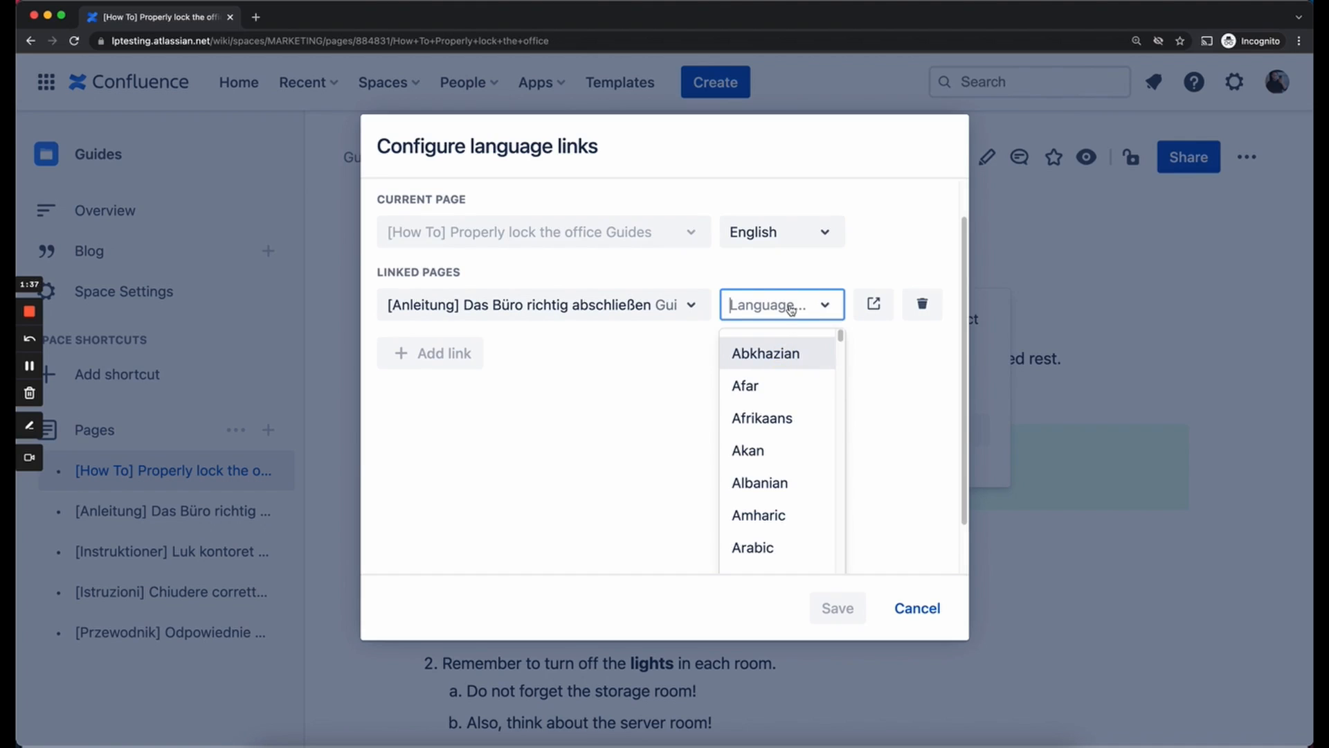
type("German")
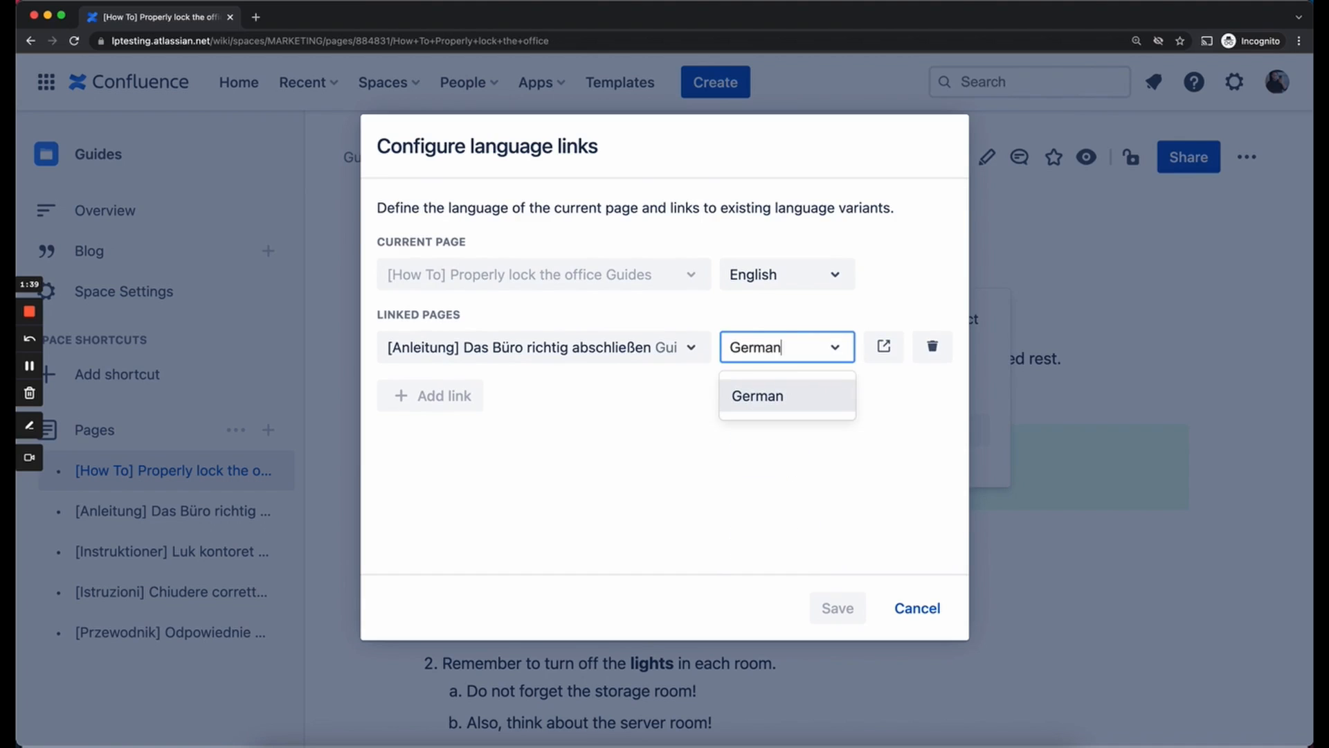
left_click(755, 395)
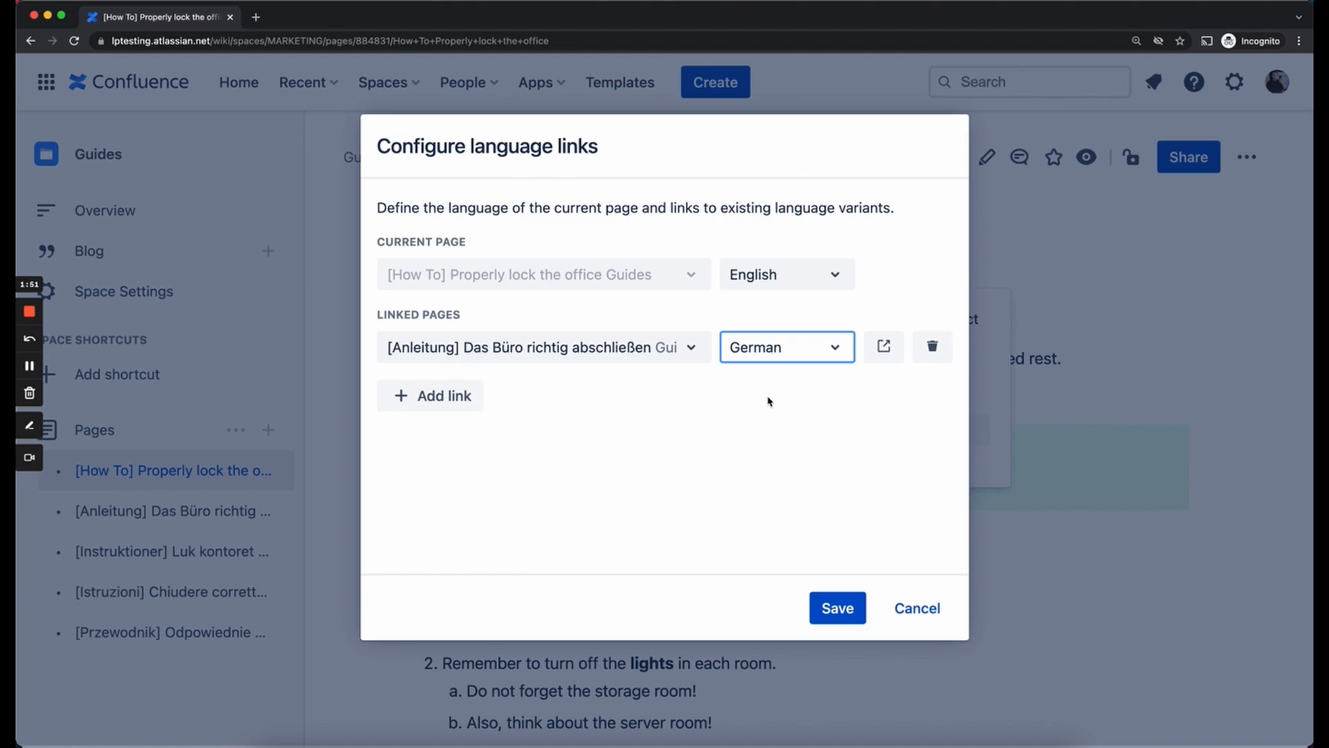
Step: Add a link to the Danish page '[Instruktioner] Luk kontoret pænt' as a variant
left_click(430, 395)
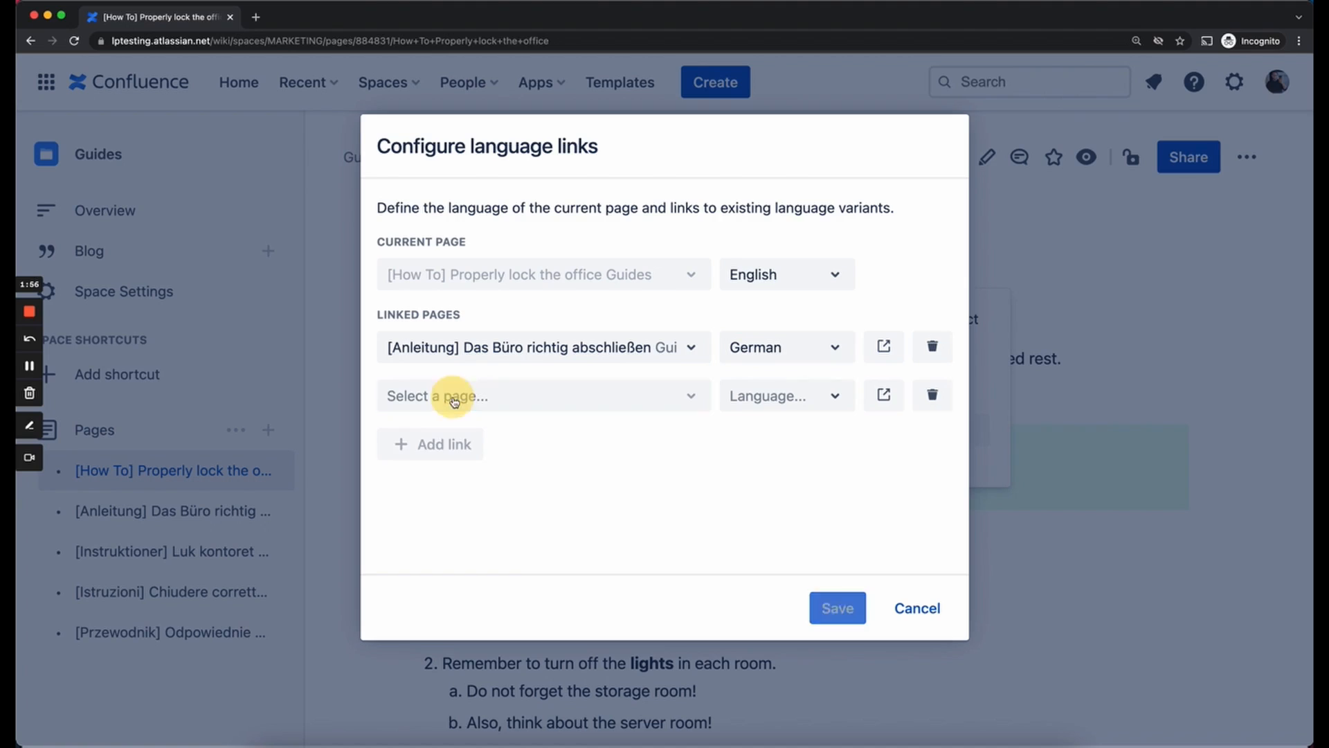
mouse_move(511, 408)
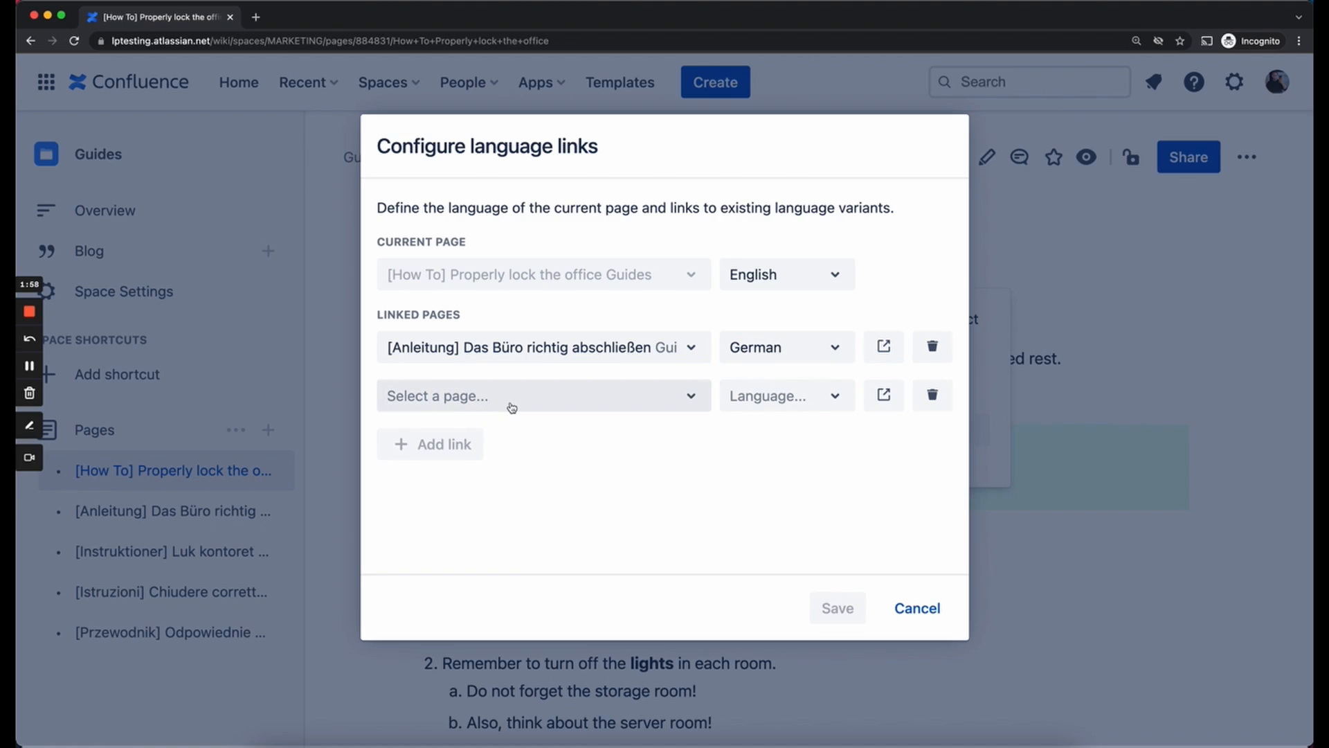
mouse_move(515, 407)
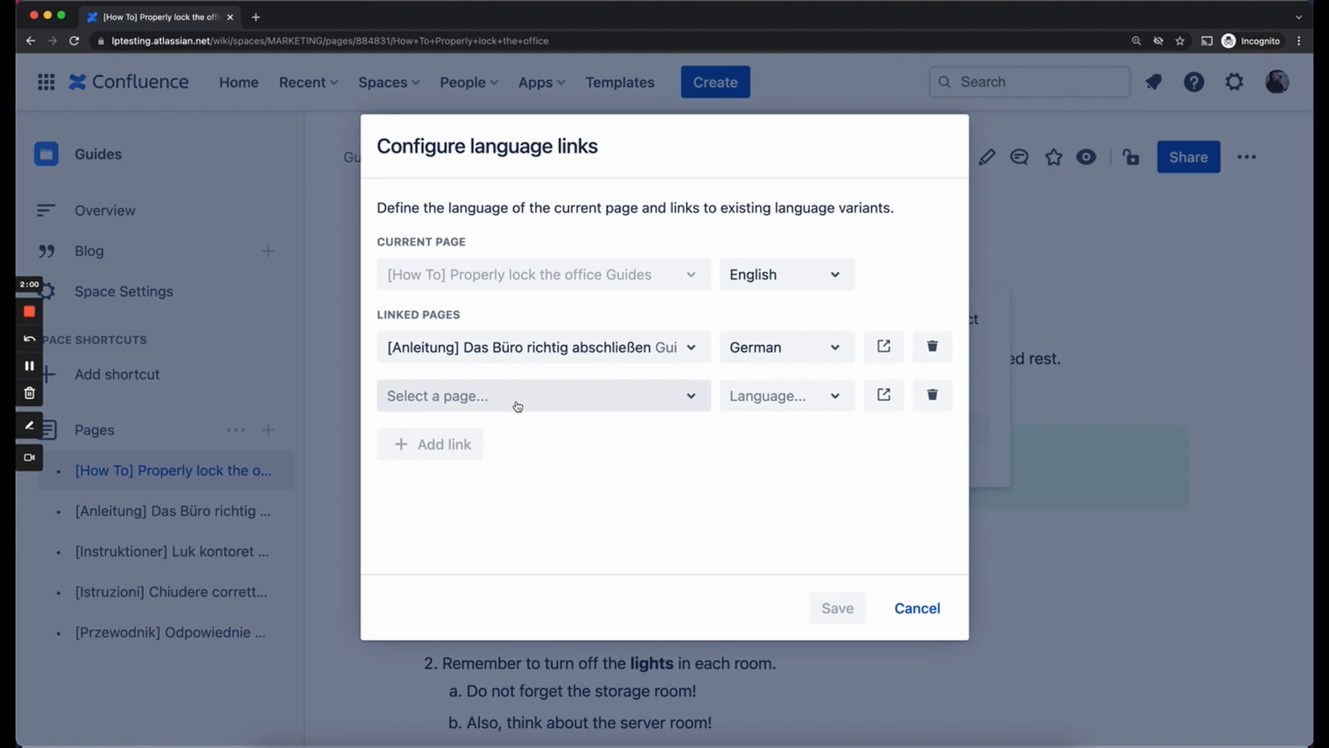
left_click(518, 396)
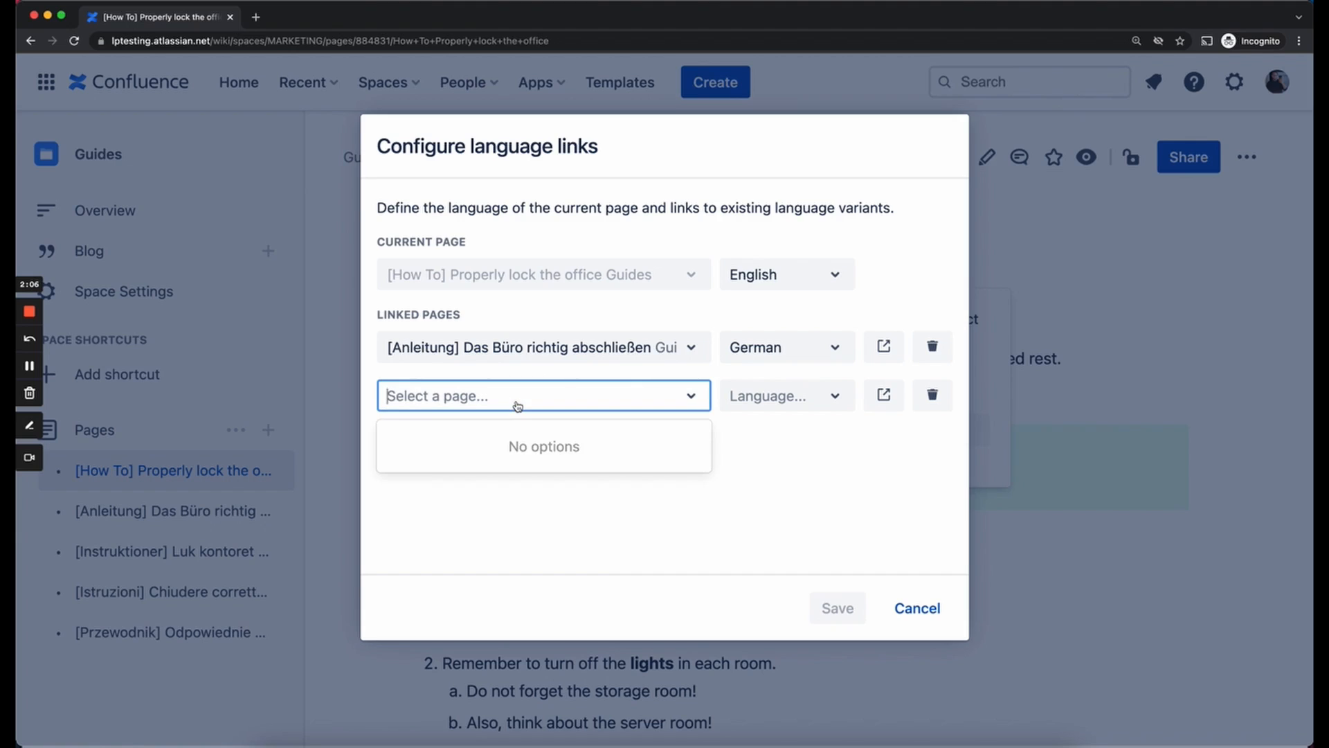
type("ins")
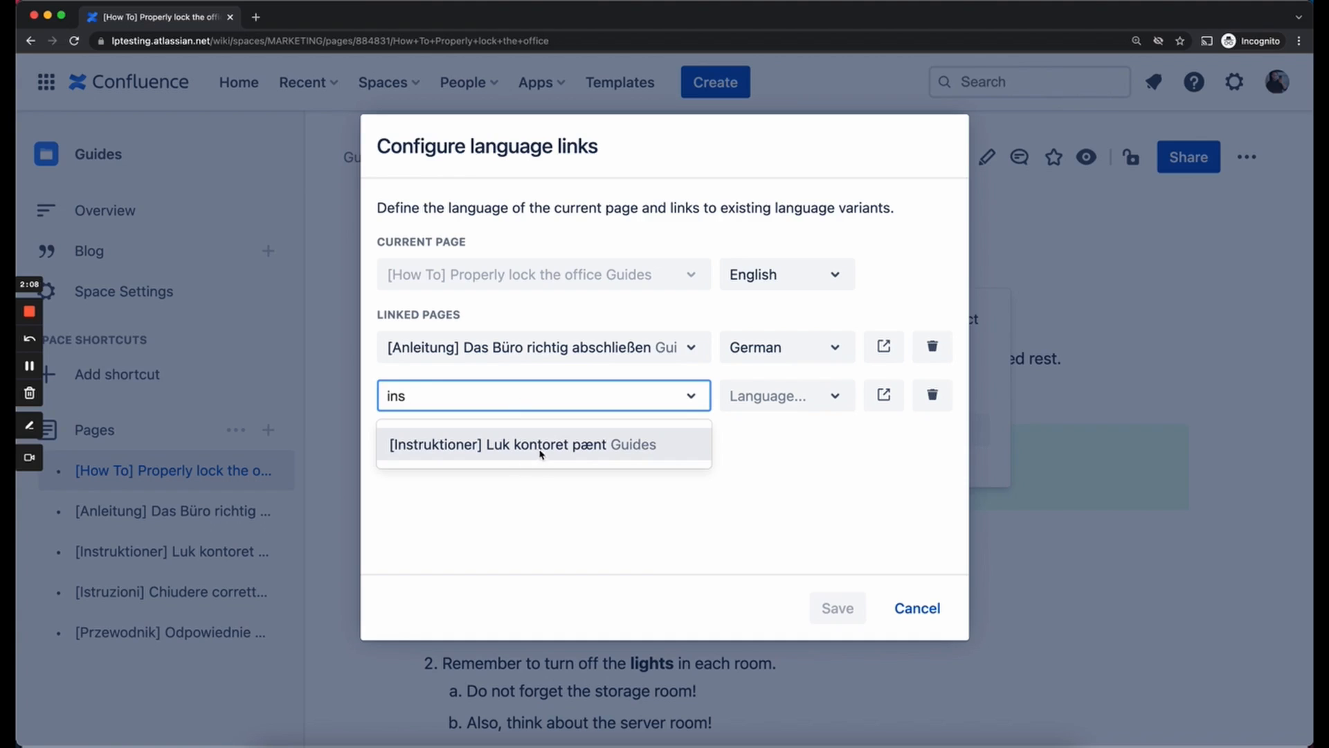
left_click(541, 445)
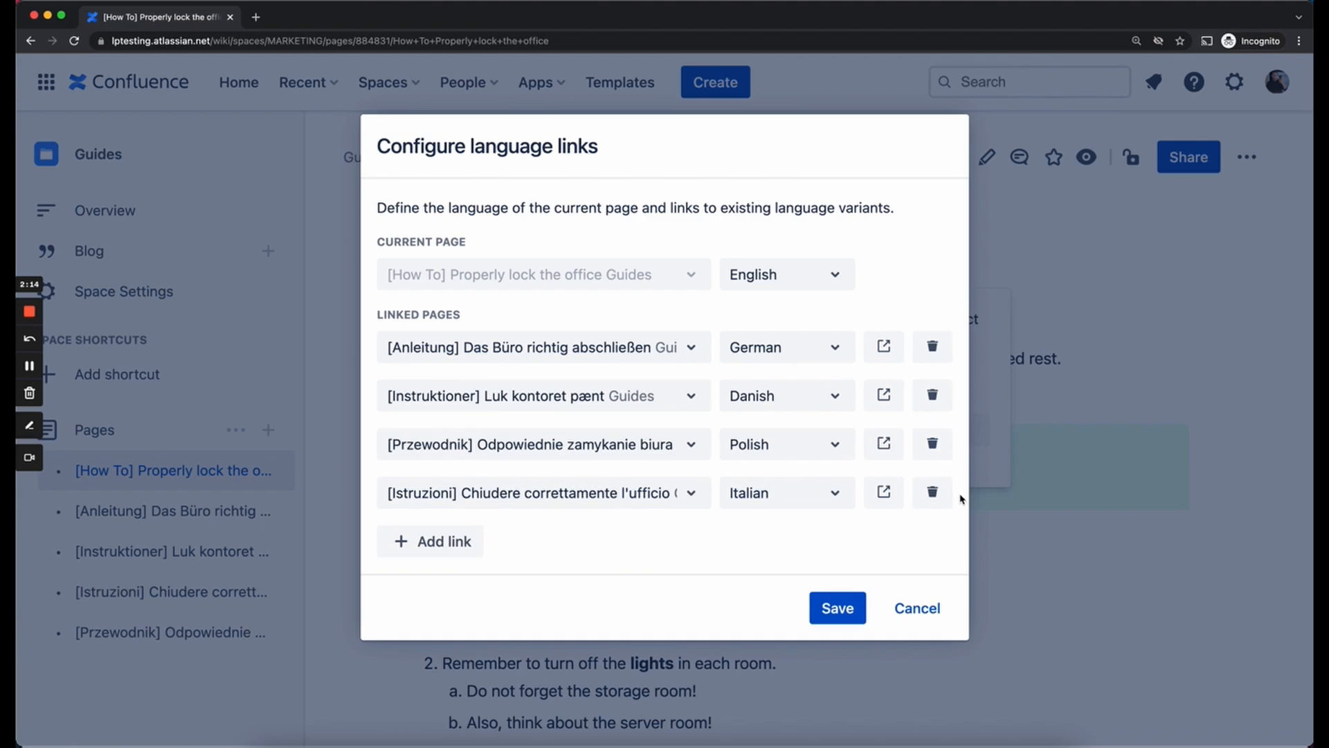
mouse_move(786, 396)
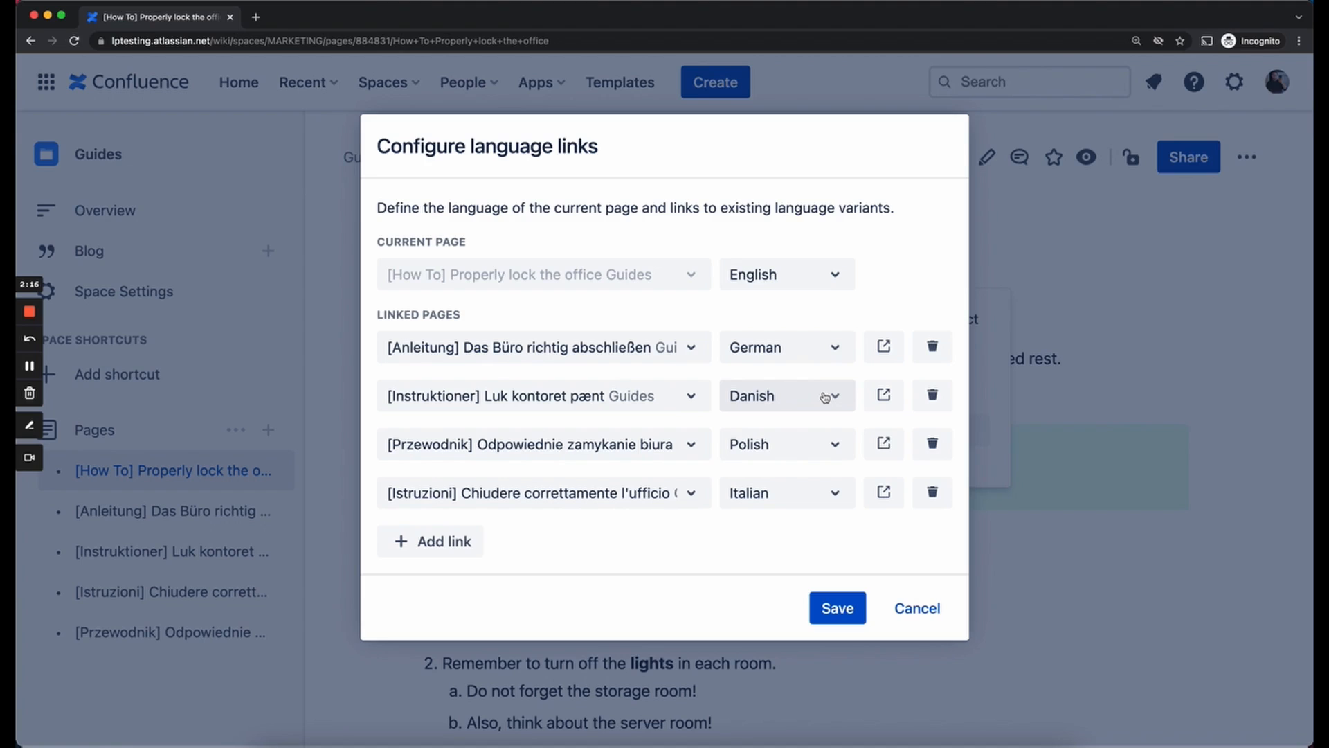
mouse_move(700, 409)
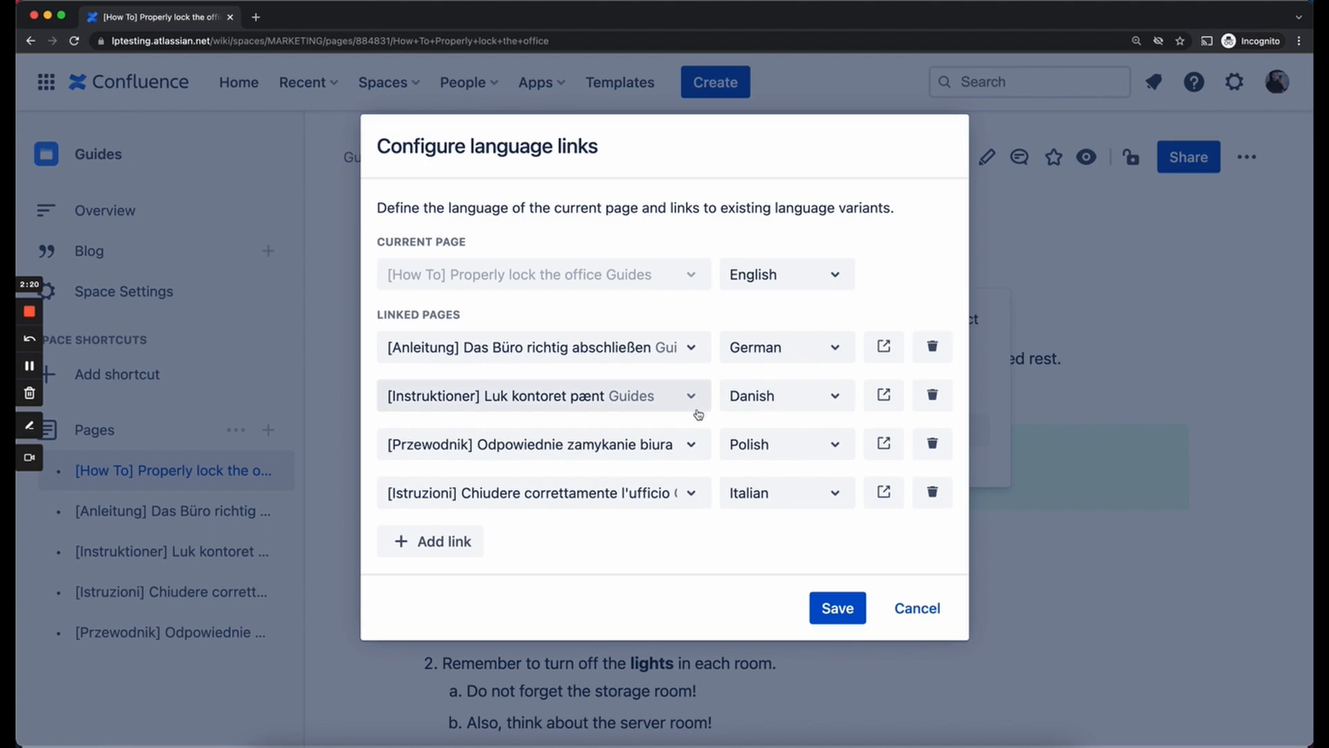
mouse_move(677, 482)
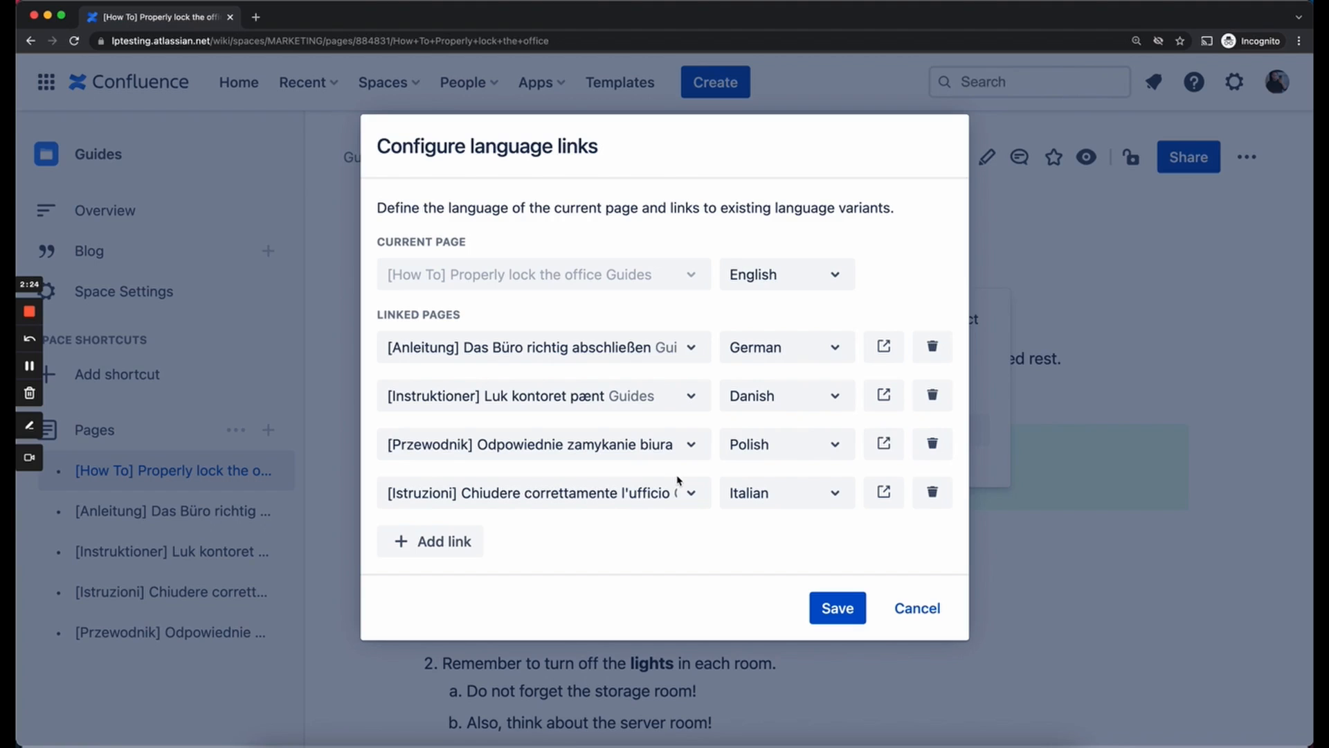
mouse_move(662, 257)
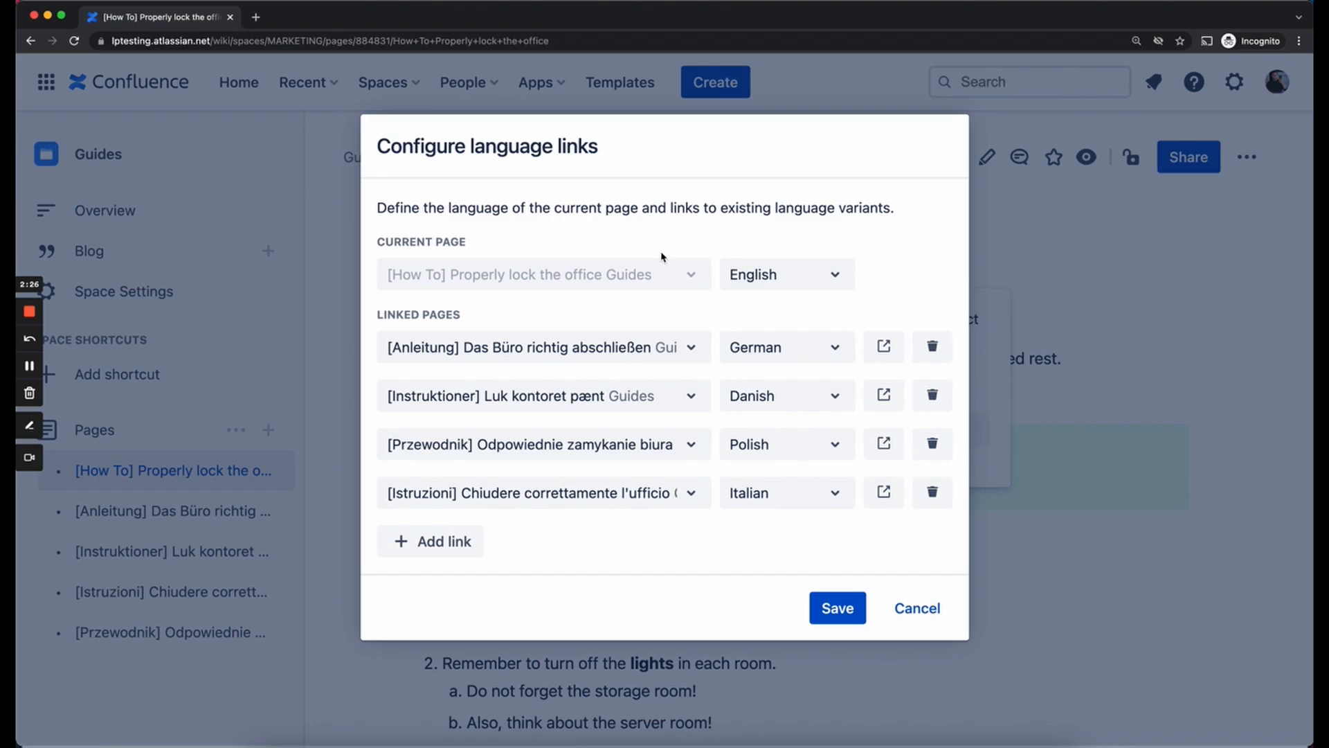
mouse_move(905, 254)
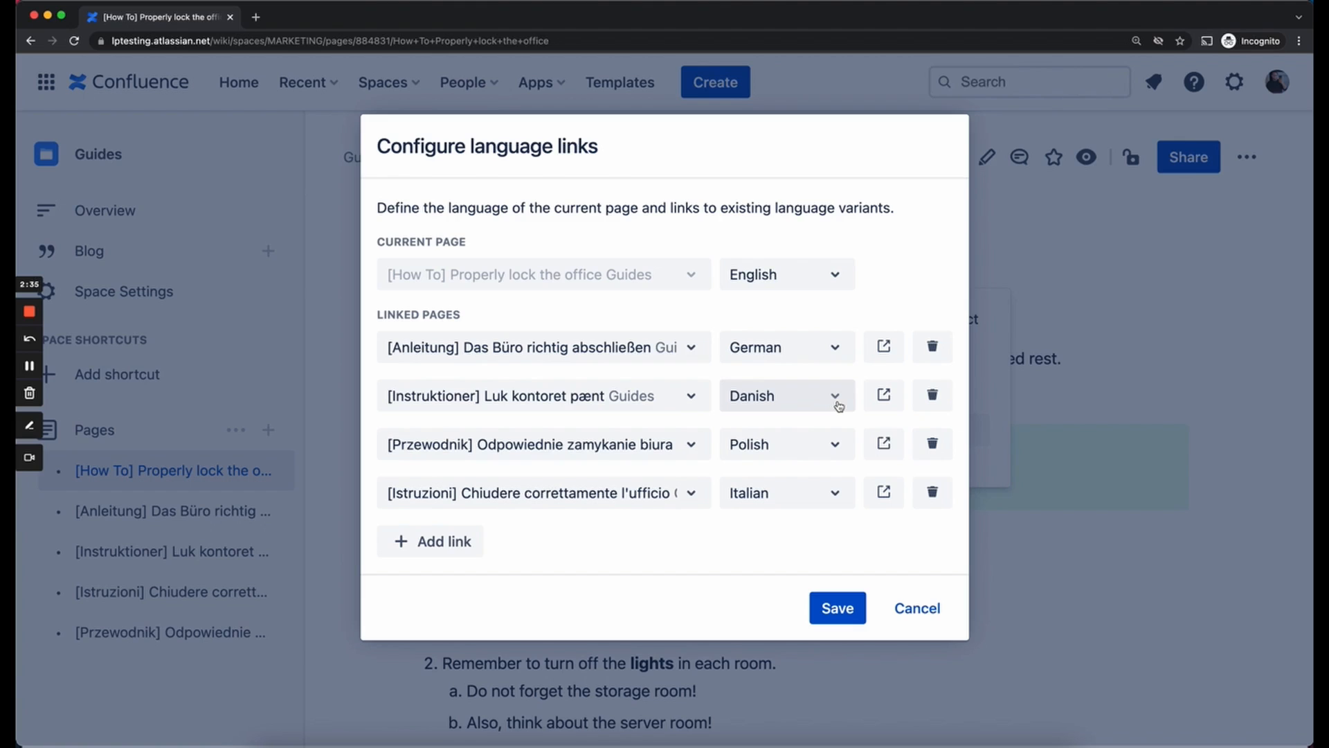
mouse_move(754, 499)
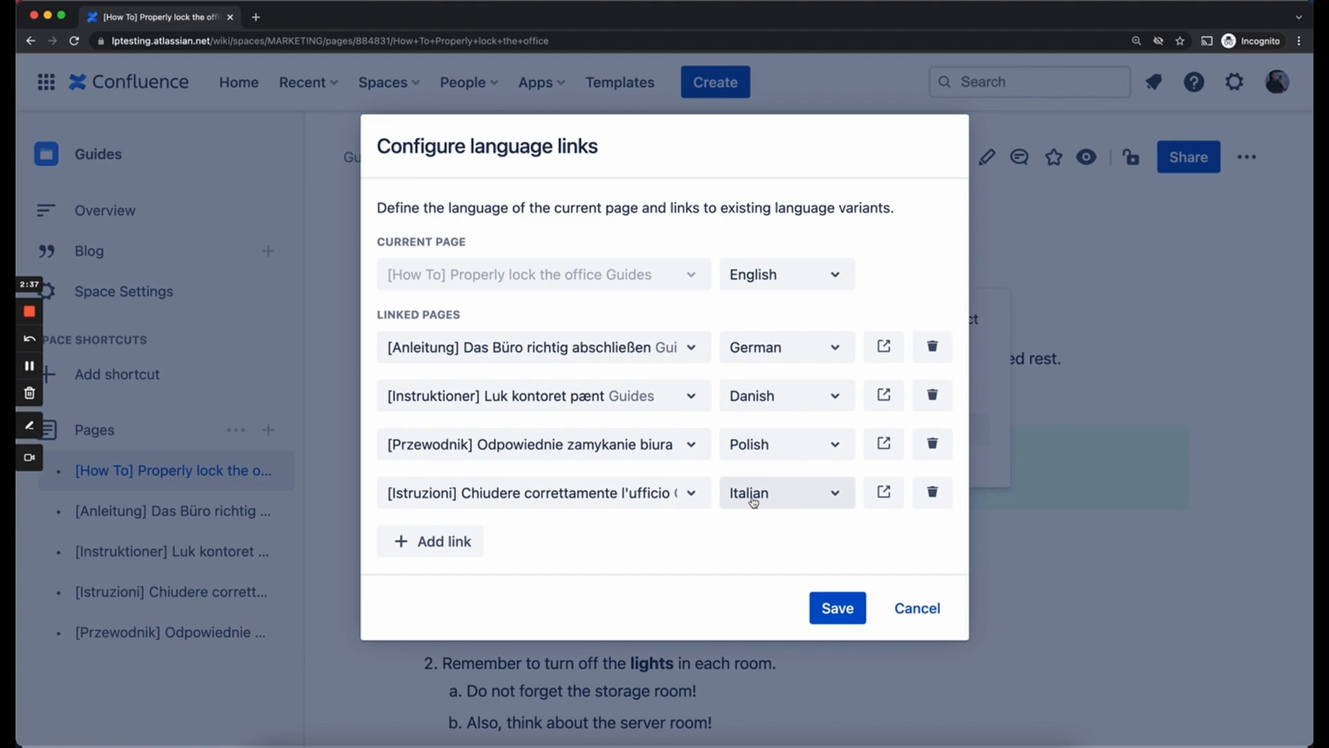
mouse_move(862, 475)
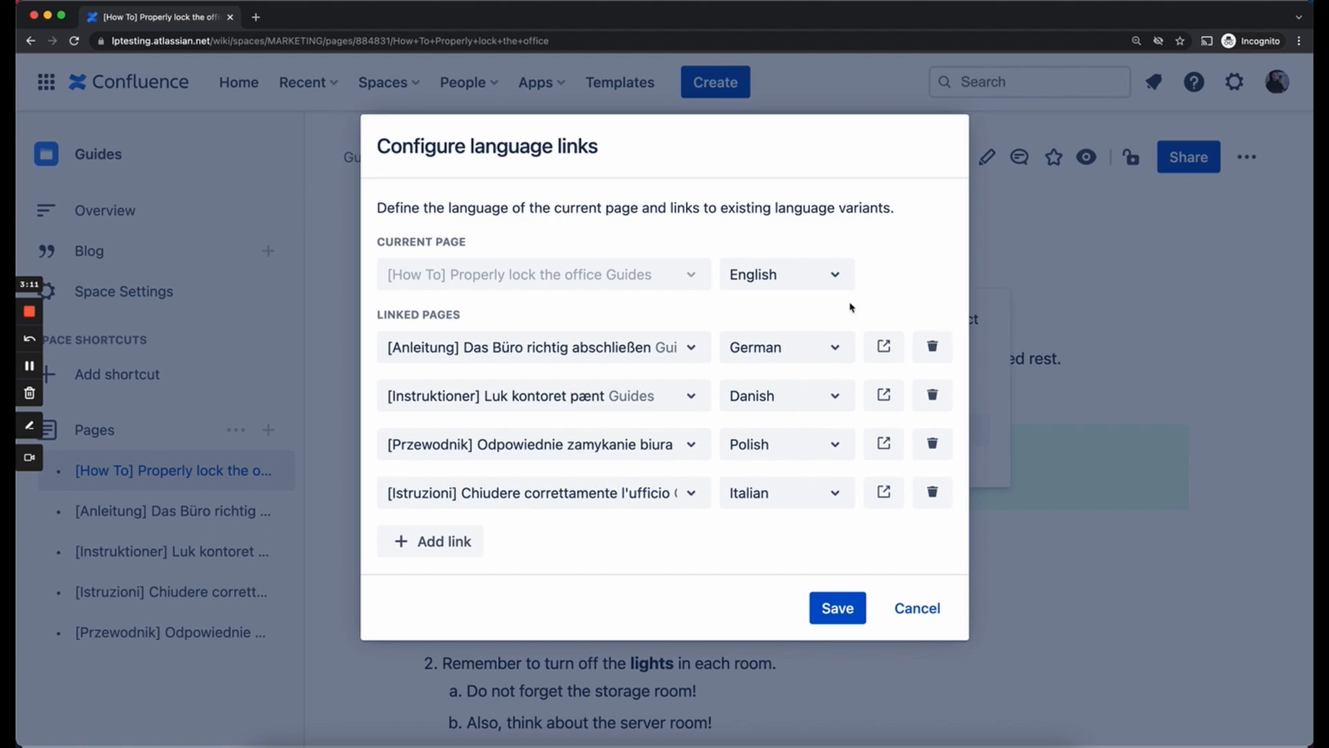
mouse_move(734, 255)
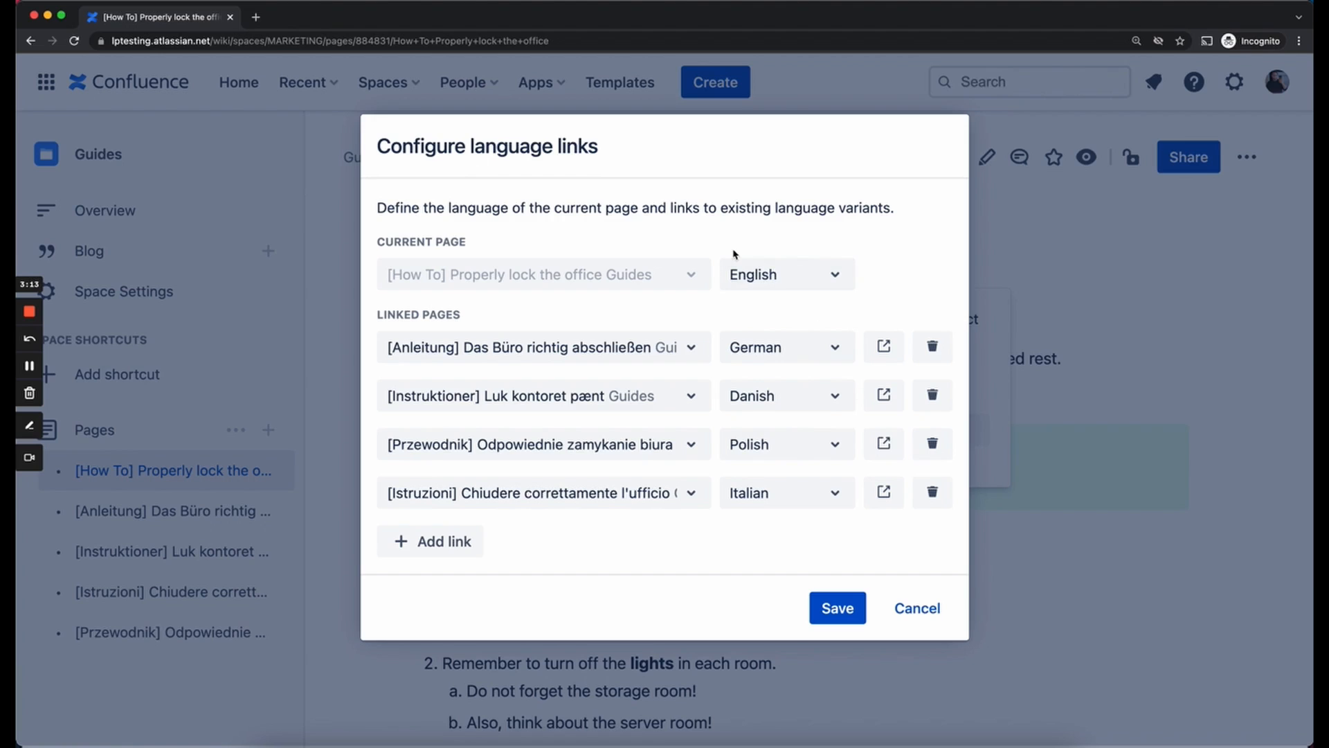
mouse_move(749, 448)
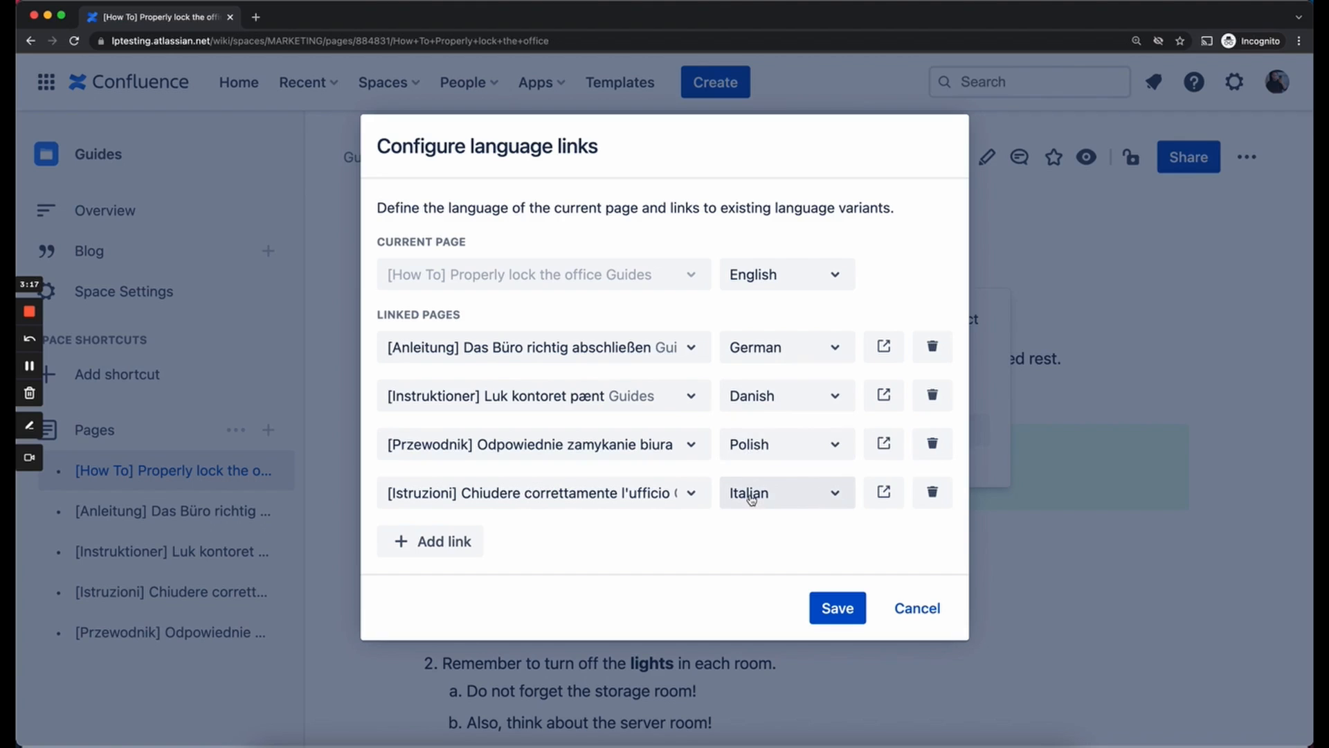
mouse_move(859, 199)
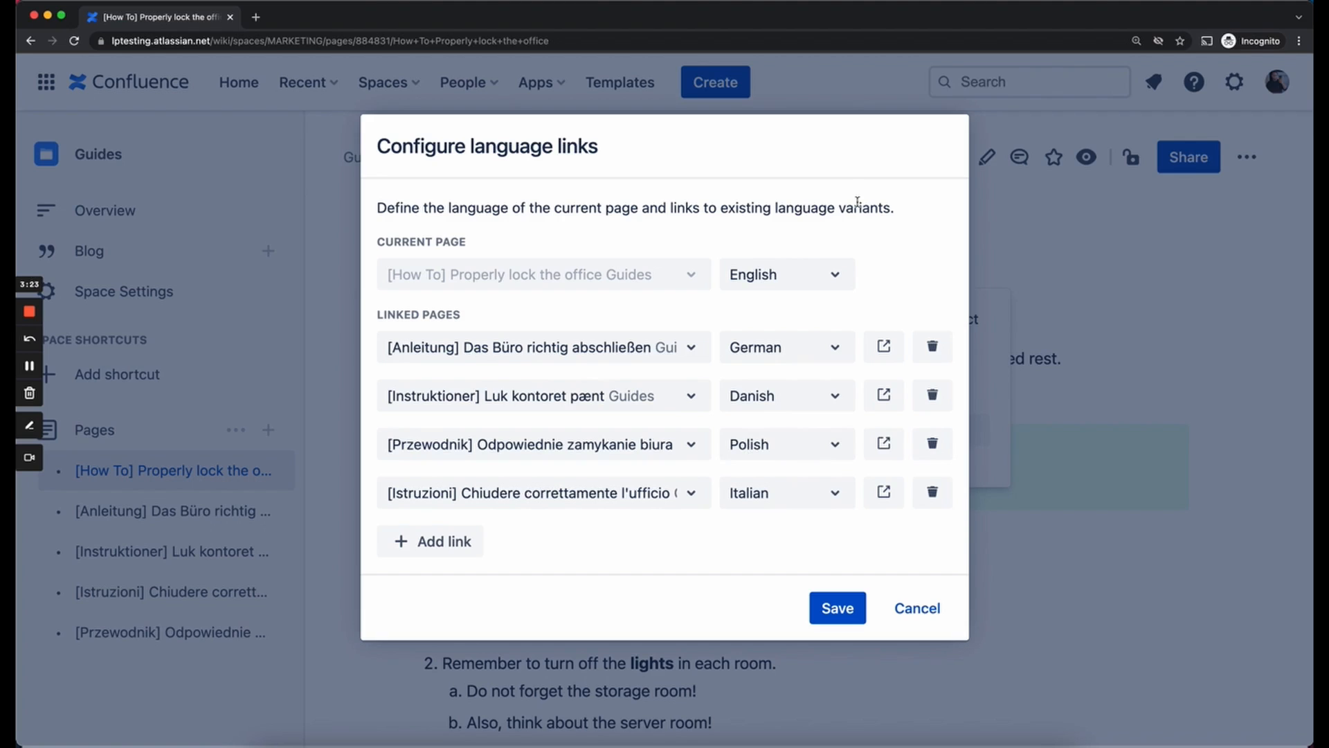
mouse_move(707, 292)
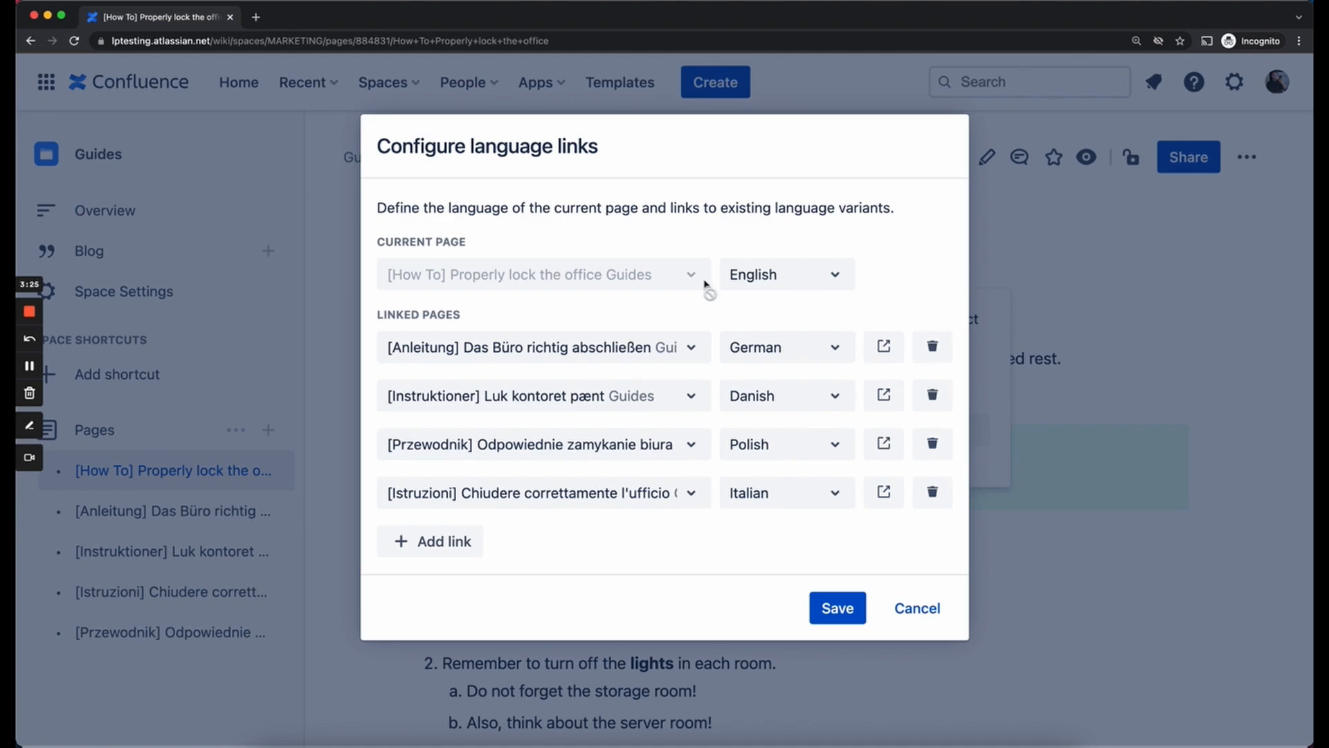
mouse_move(728, 294)
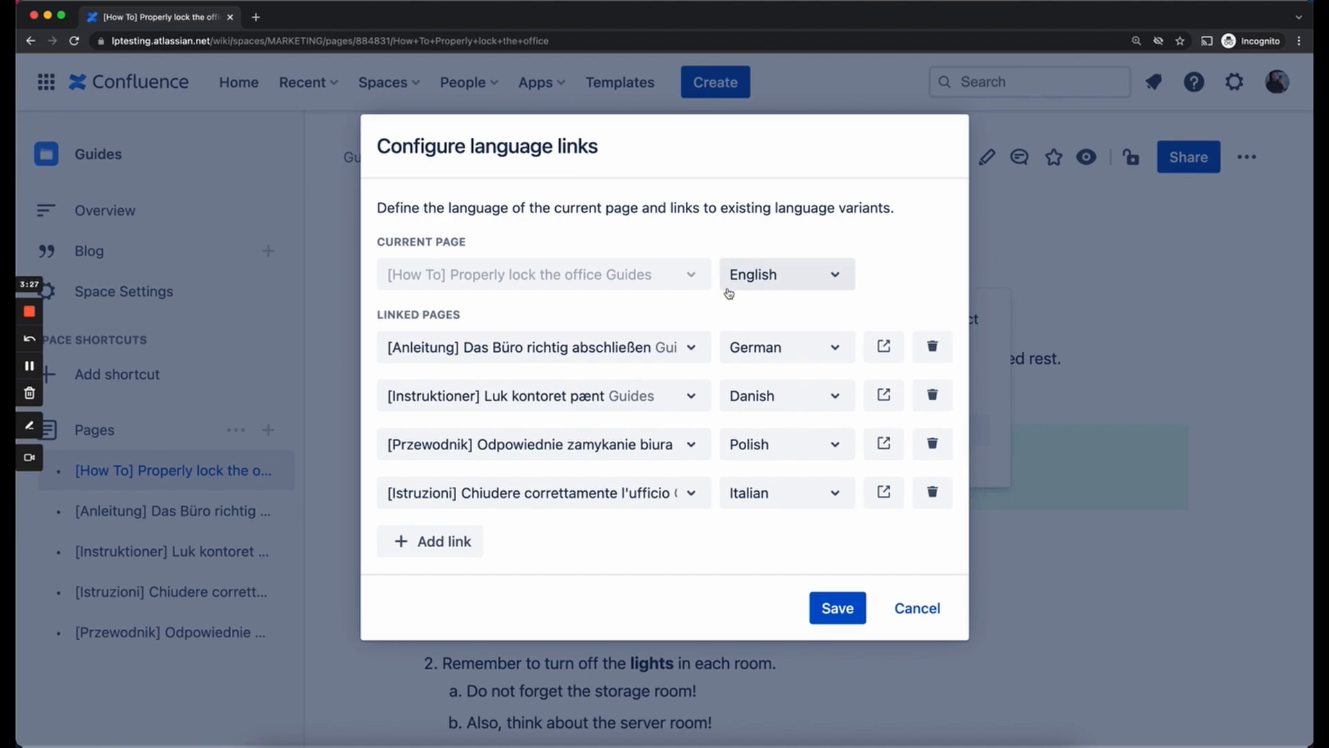
mouse_move(713, 414)
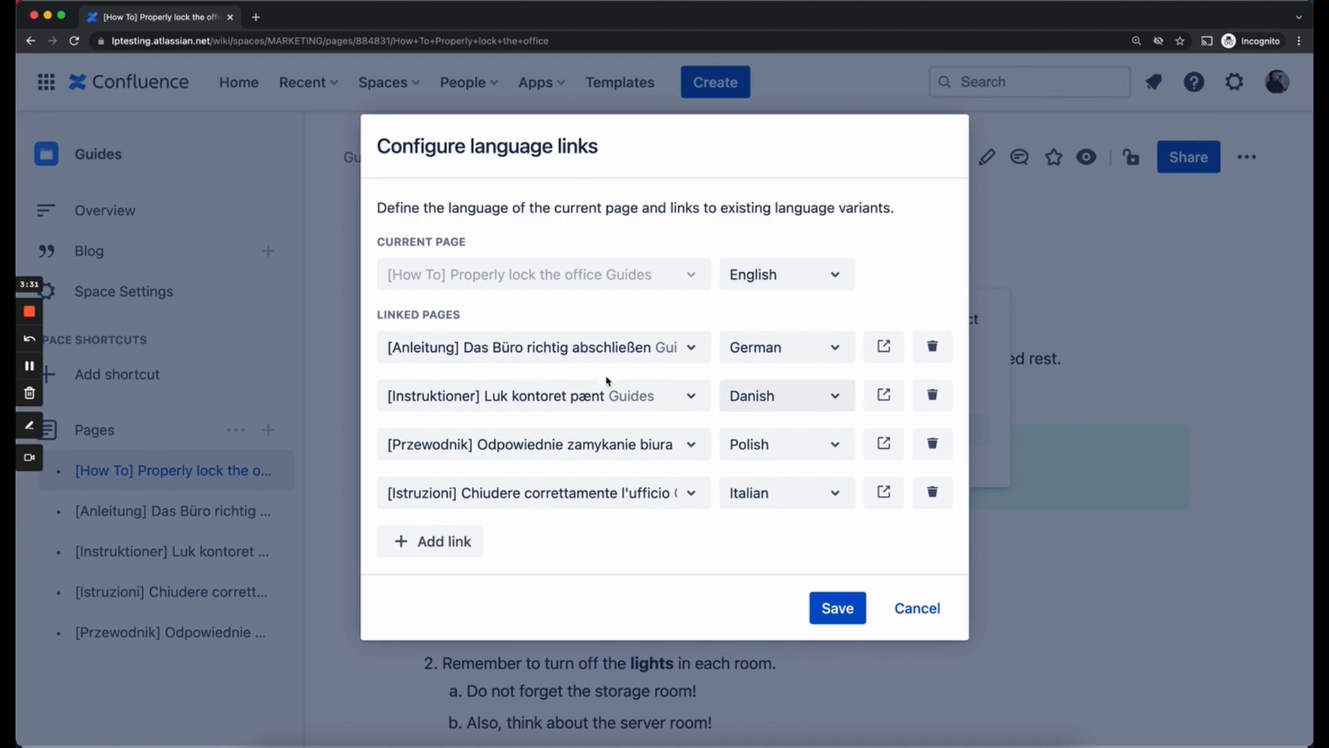
mouse_move(850, 389)
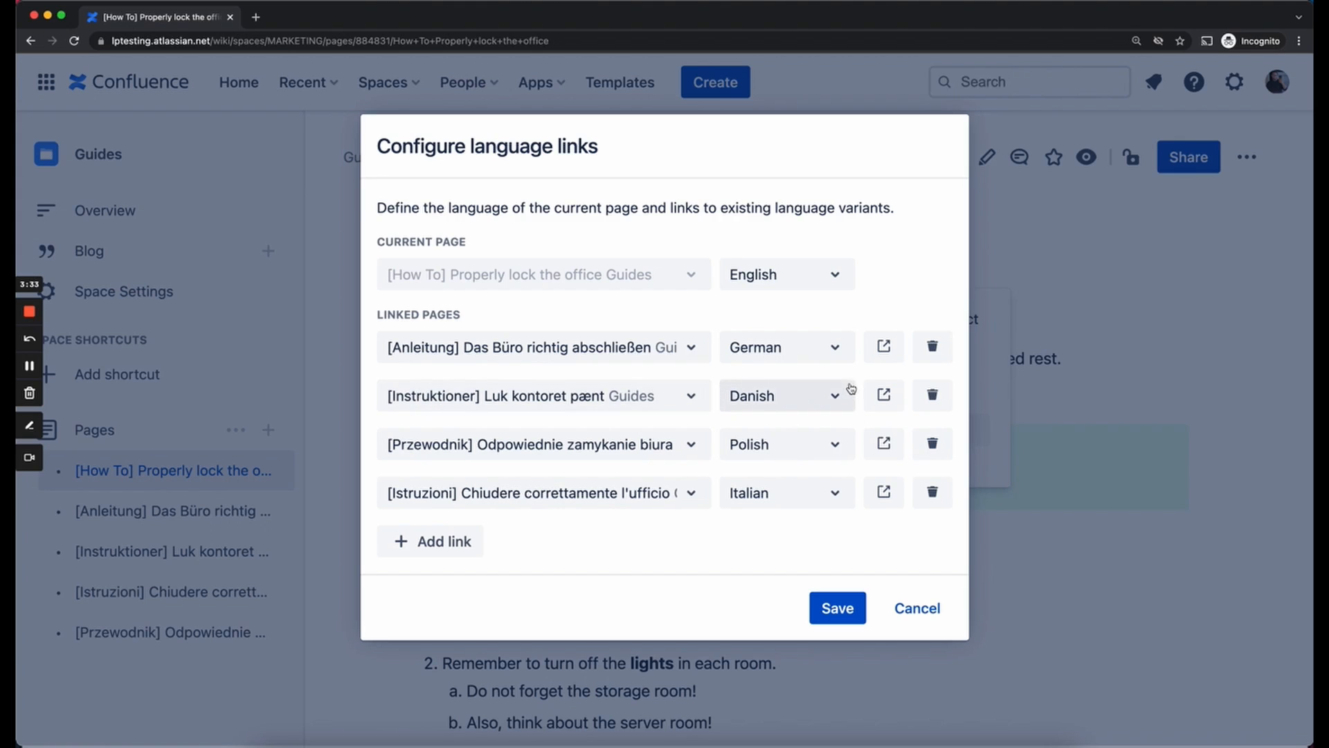
mouse_move(832, 471)
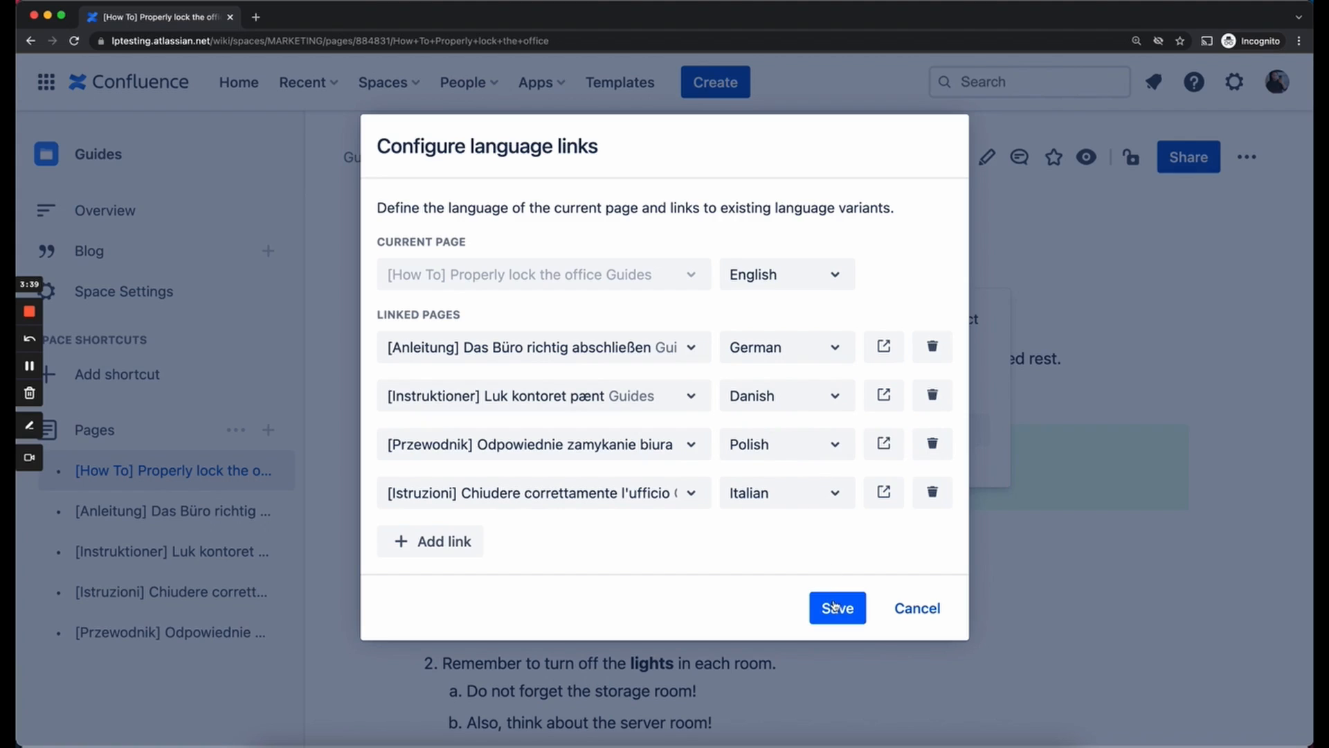
Step: Save the language links and show the page's available languages
left_click(837, 608)
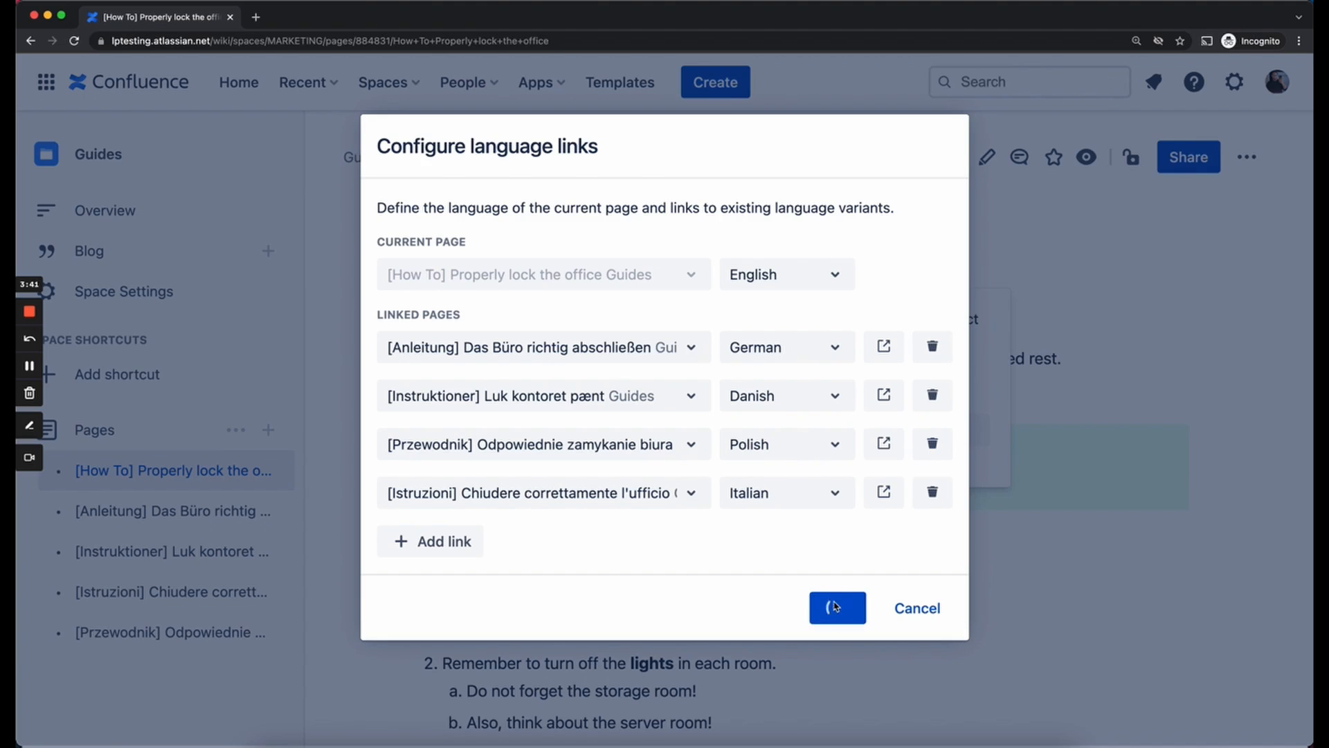
left_click(837, 608)
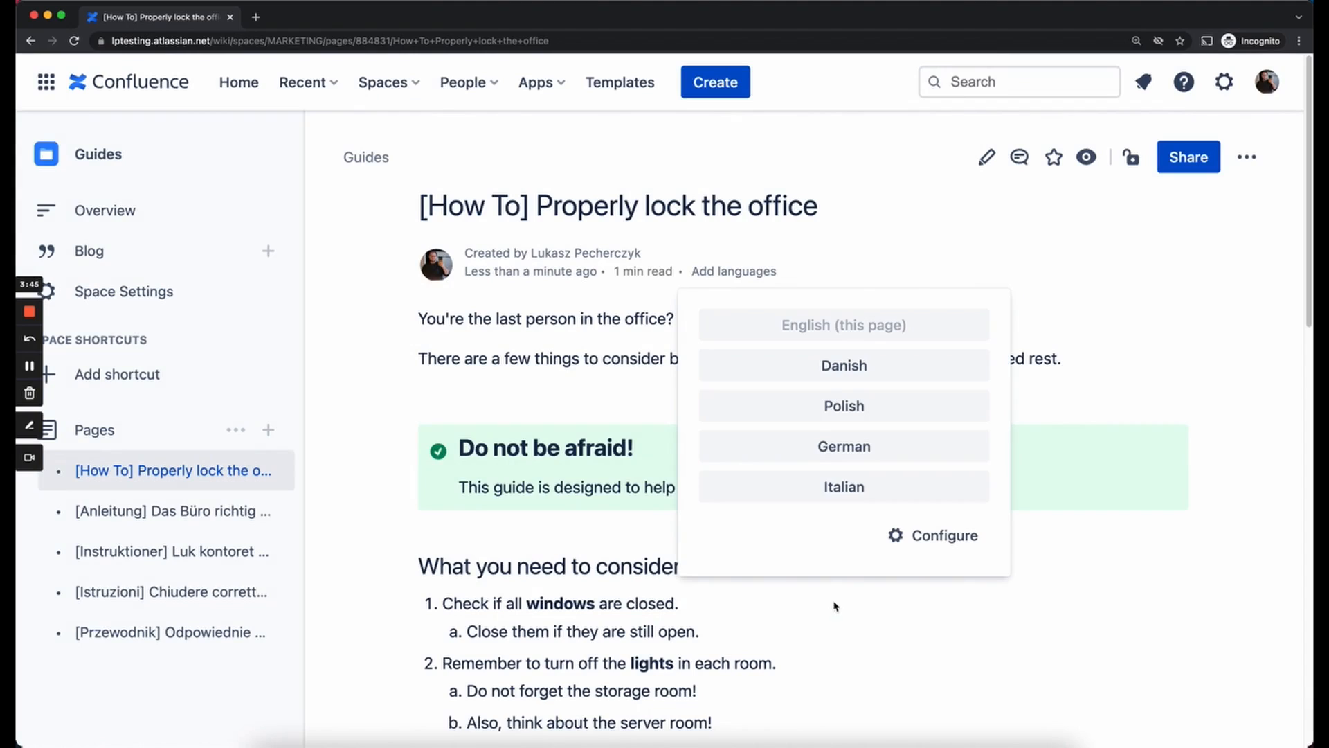
mouse_move(1069, 351)
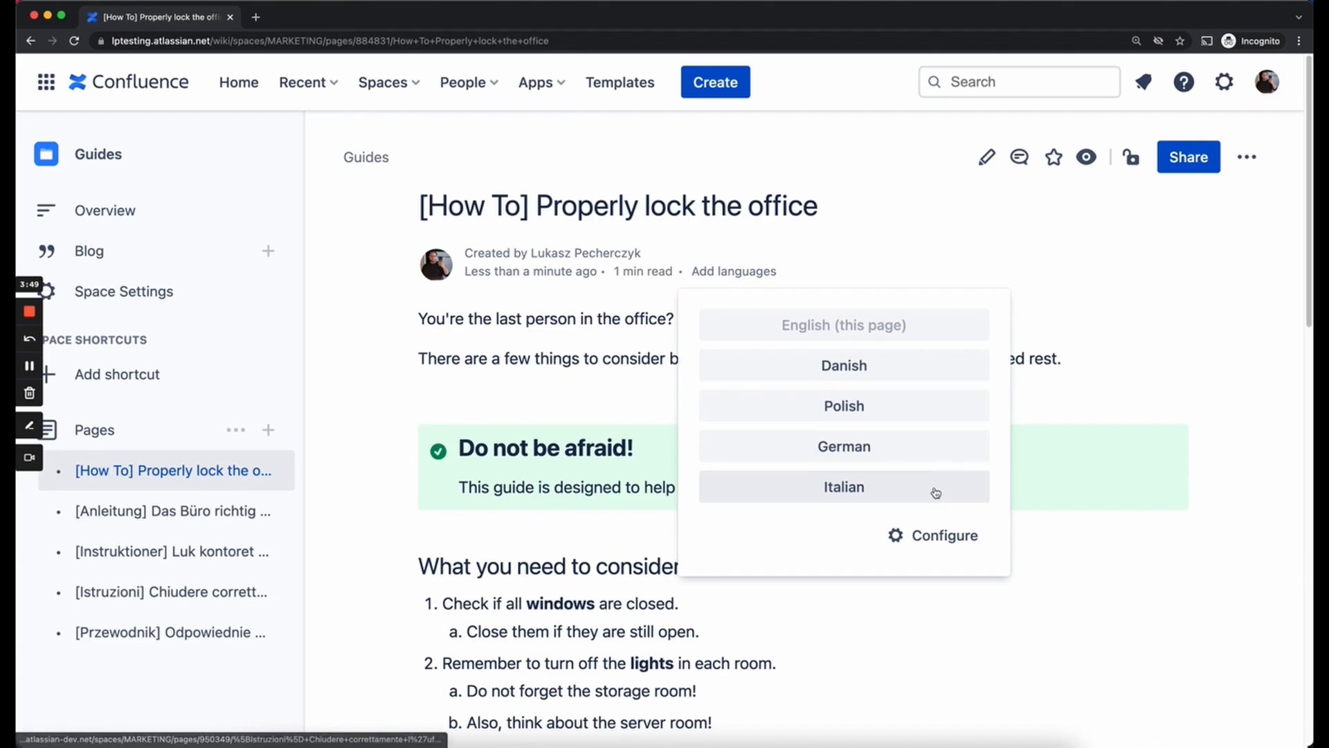
mouse_move(941, 447)
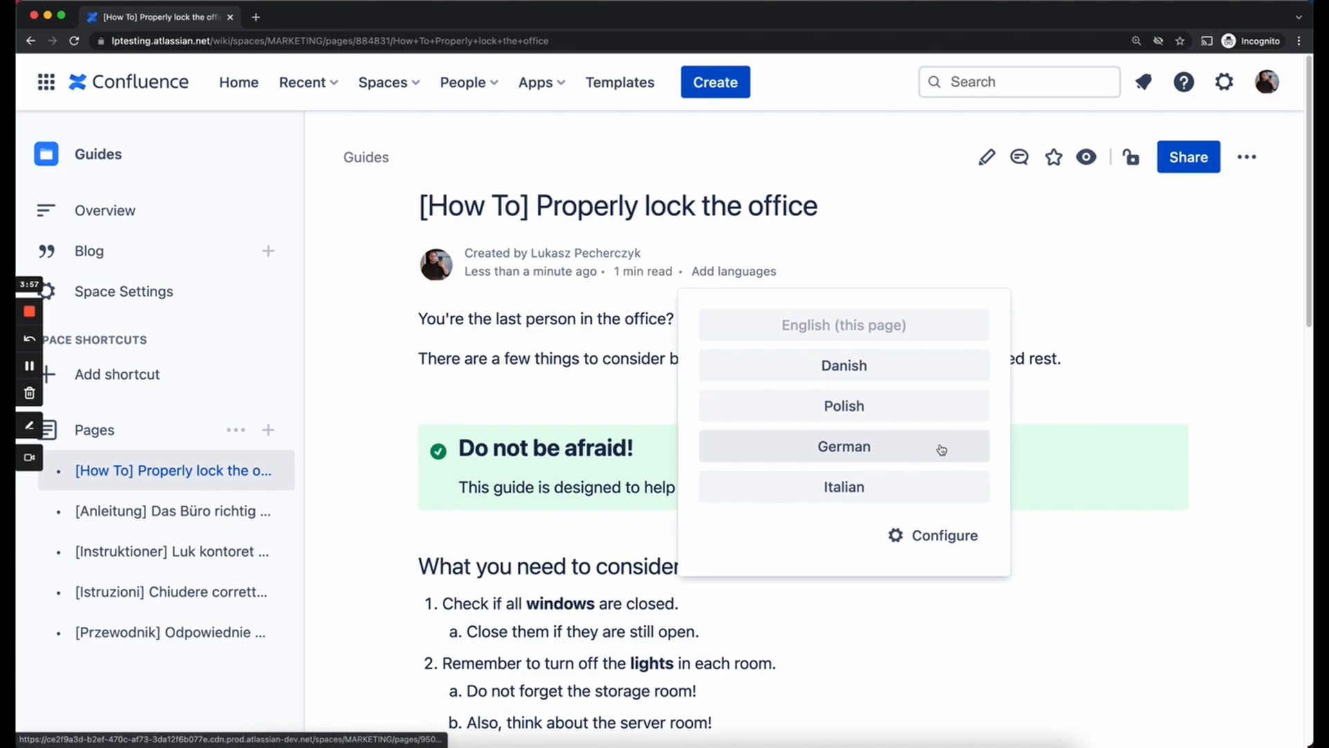
Step: Switch to the German version of the guide from the language switcher
left_click(844, 446)
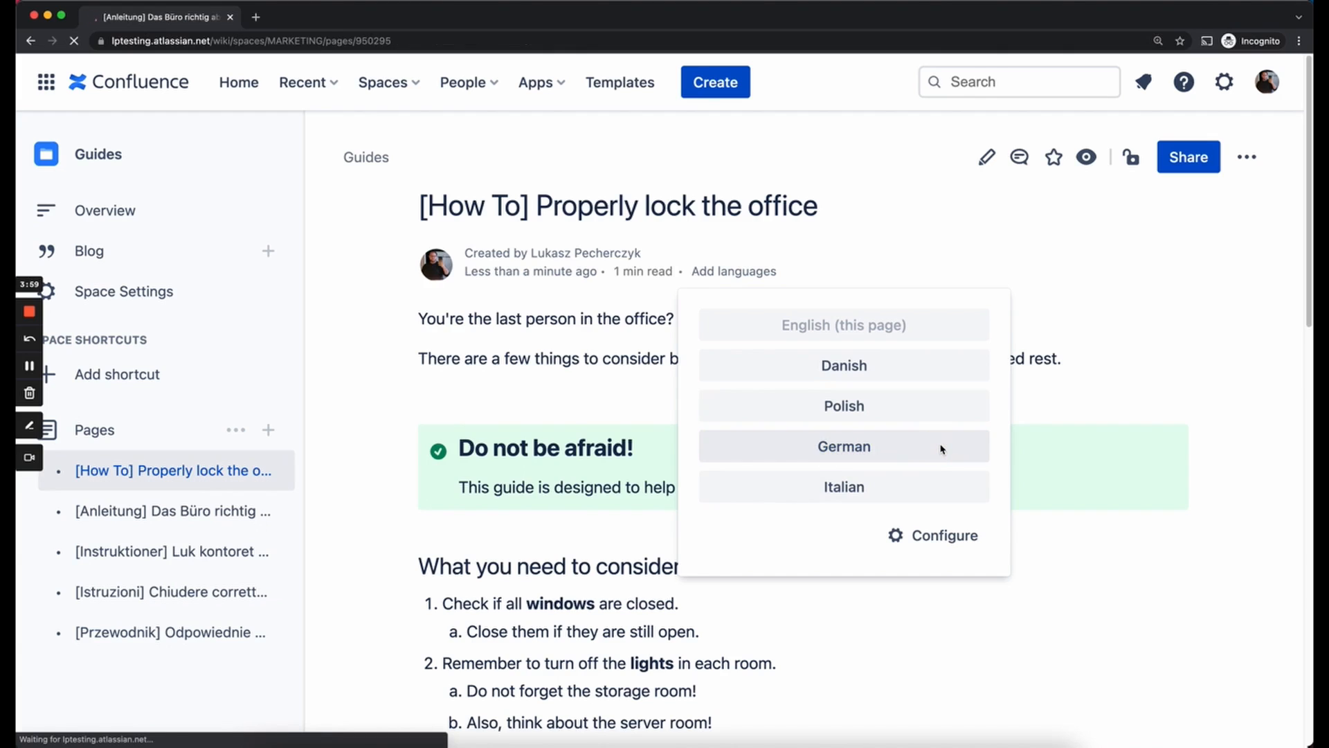
left_click(843, 446)
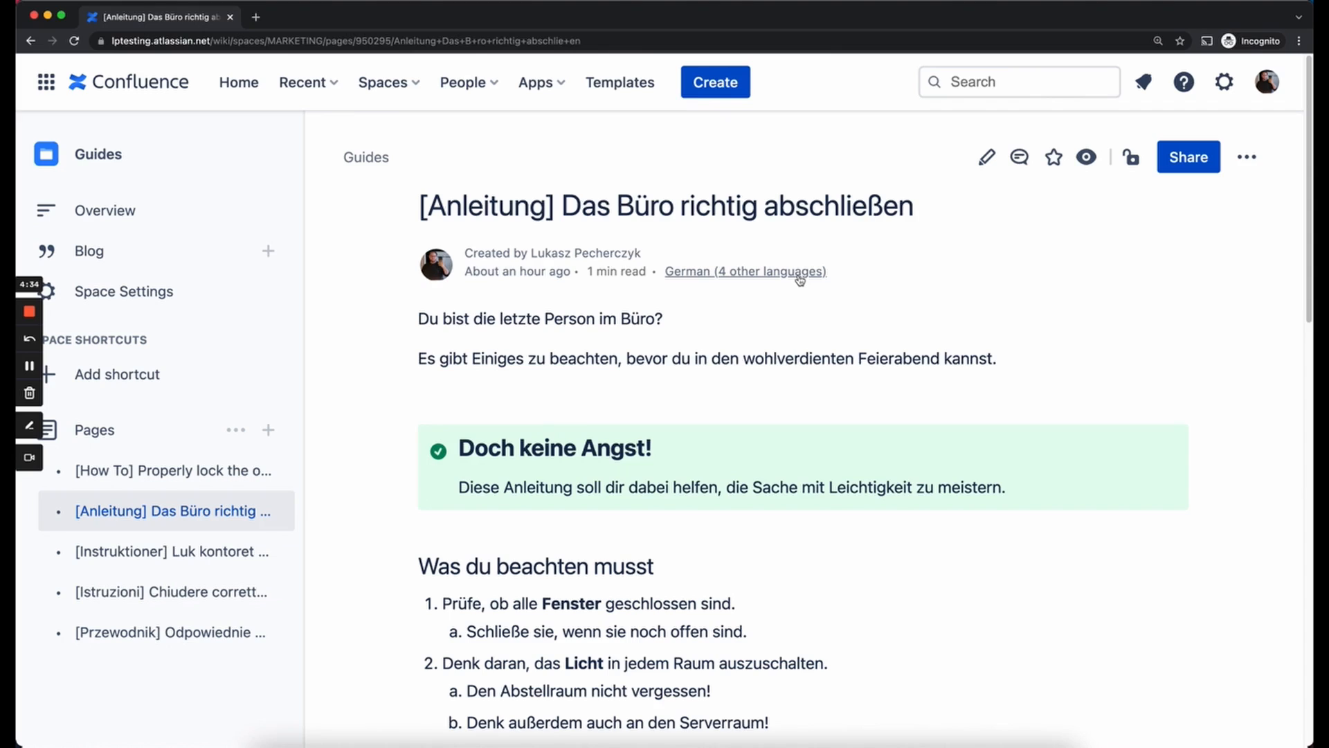
Step: Choose English from the German page's 'German (4 other languages)' switcher
left_click(744, 271)
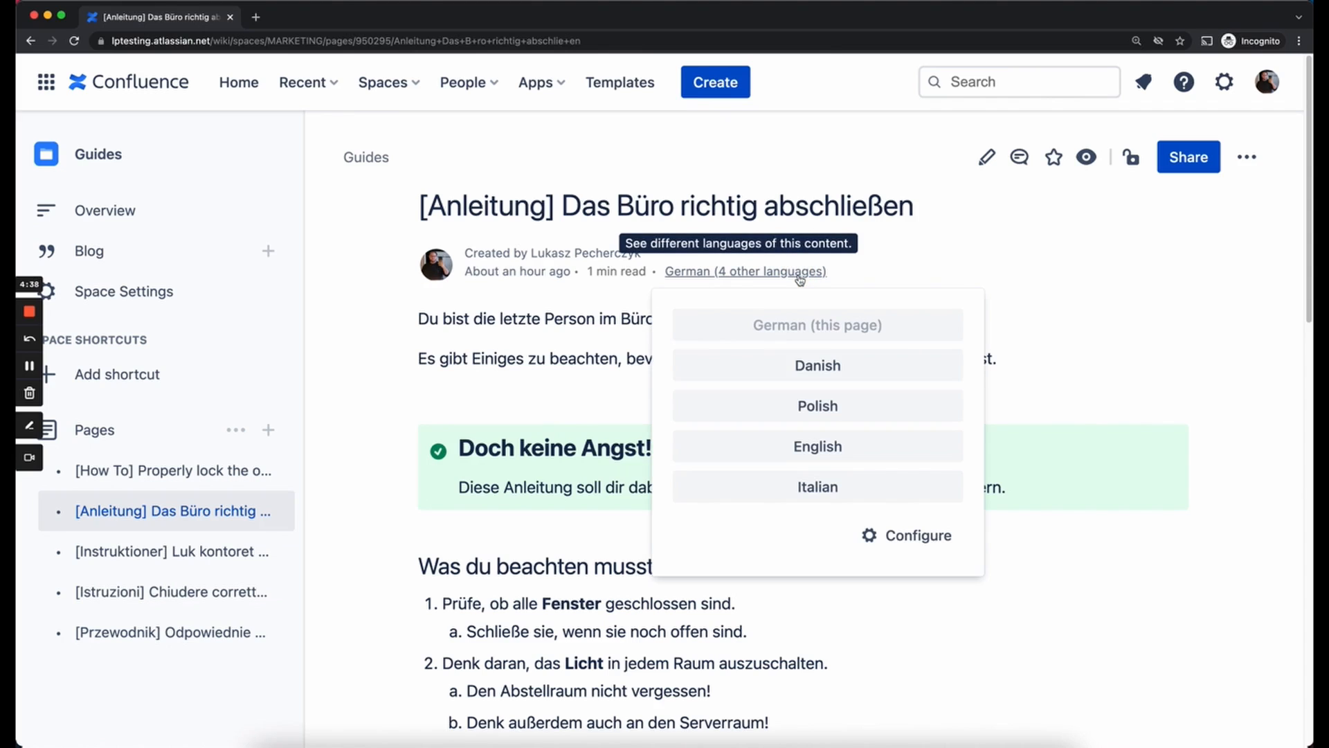
mouse_move(817, 406)
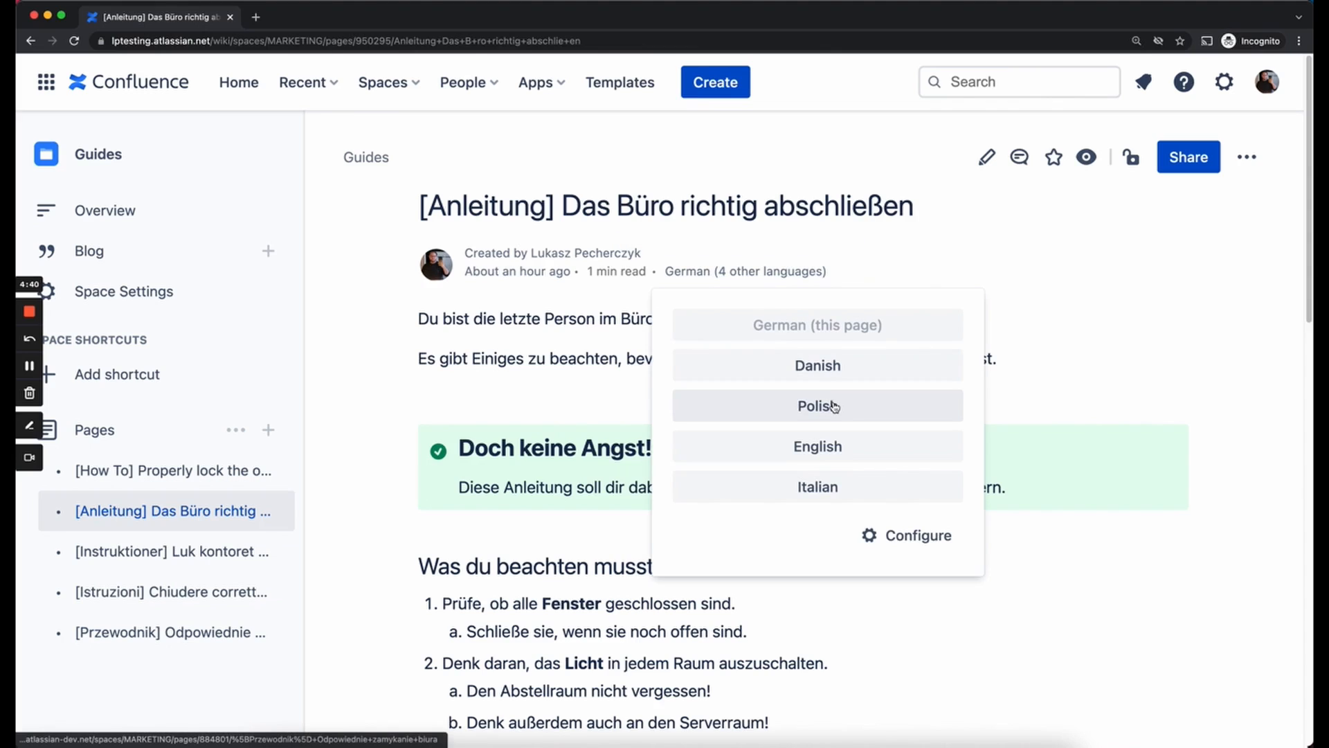
left_click(816, 446)
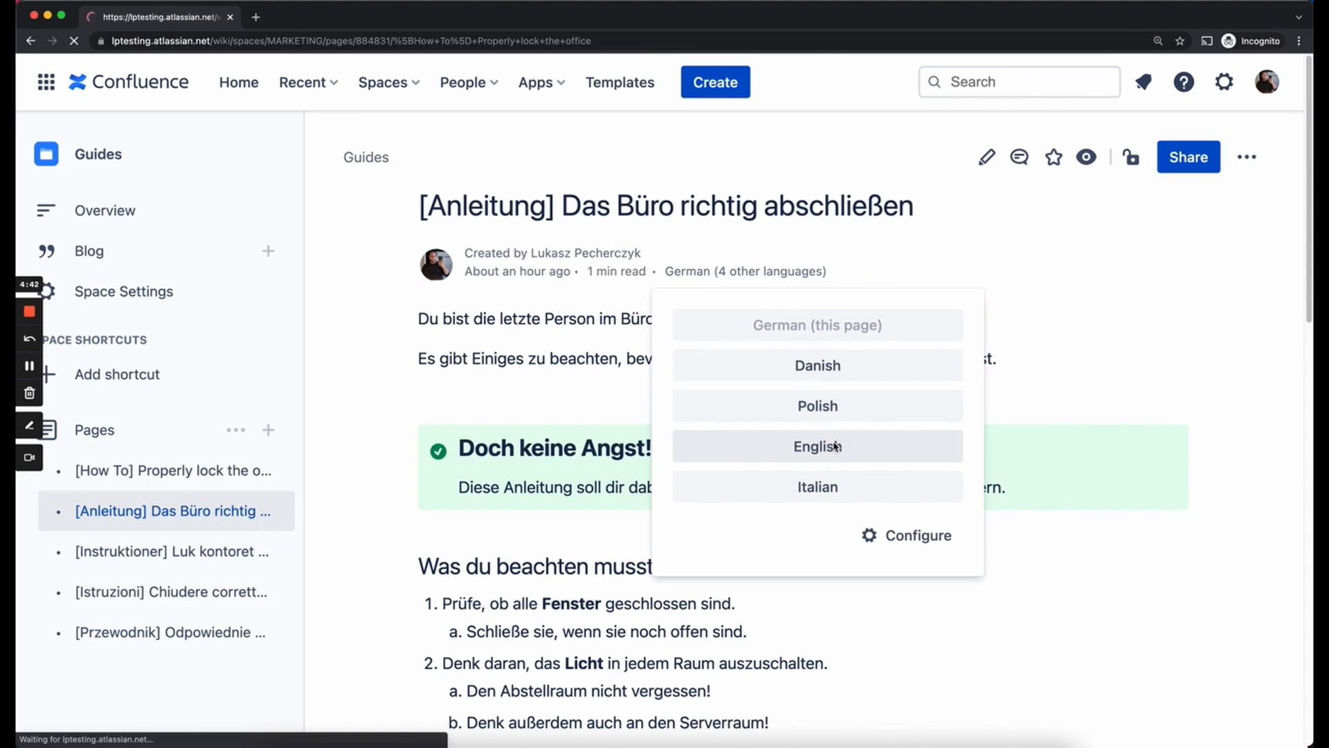
left_click(816, 445)
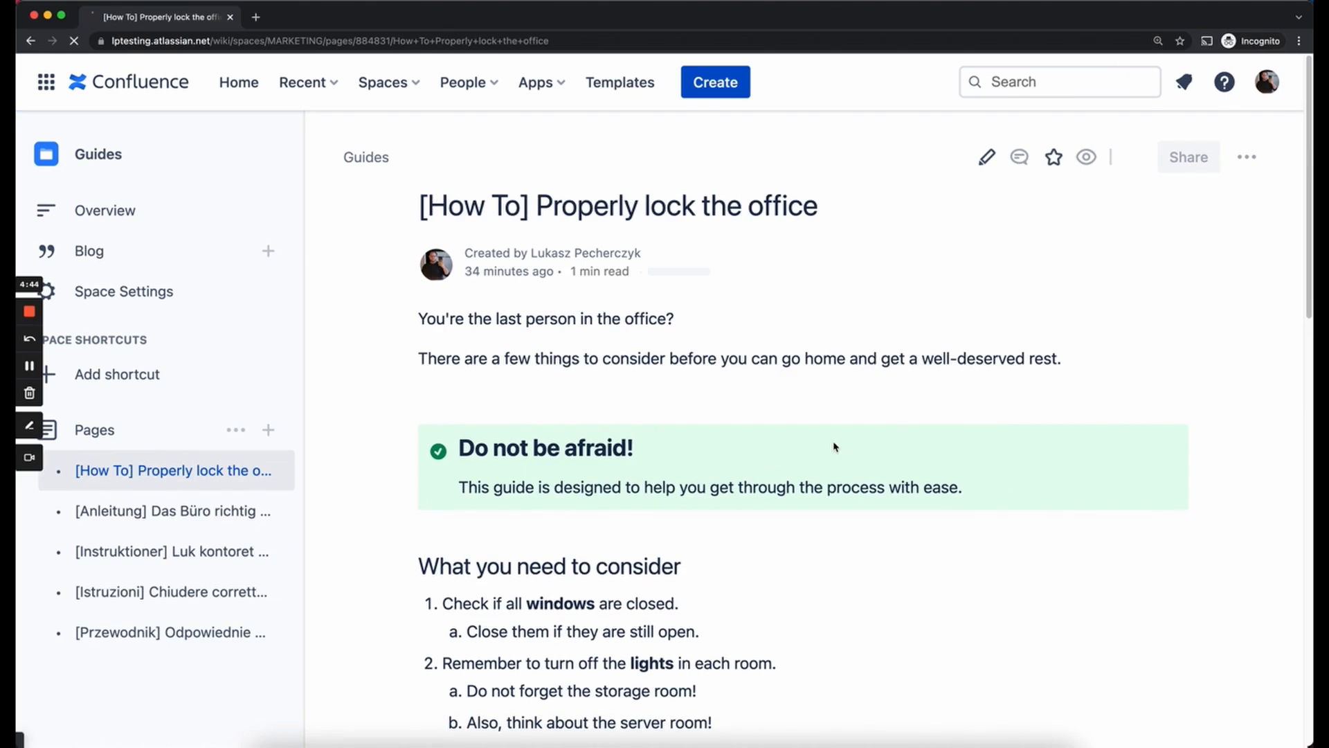